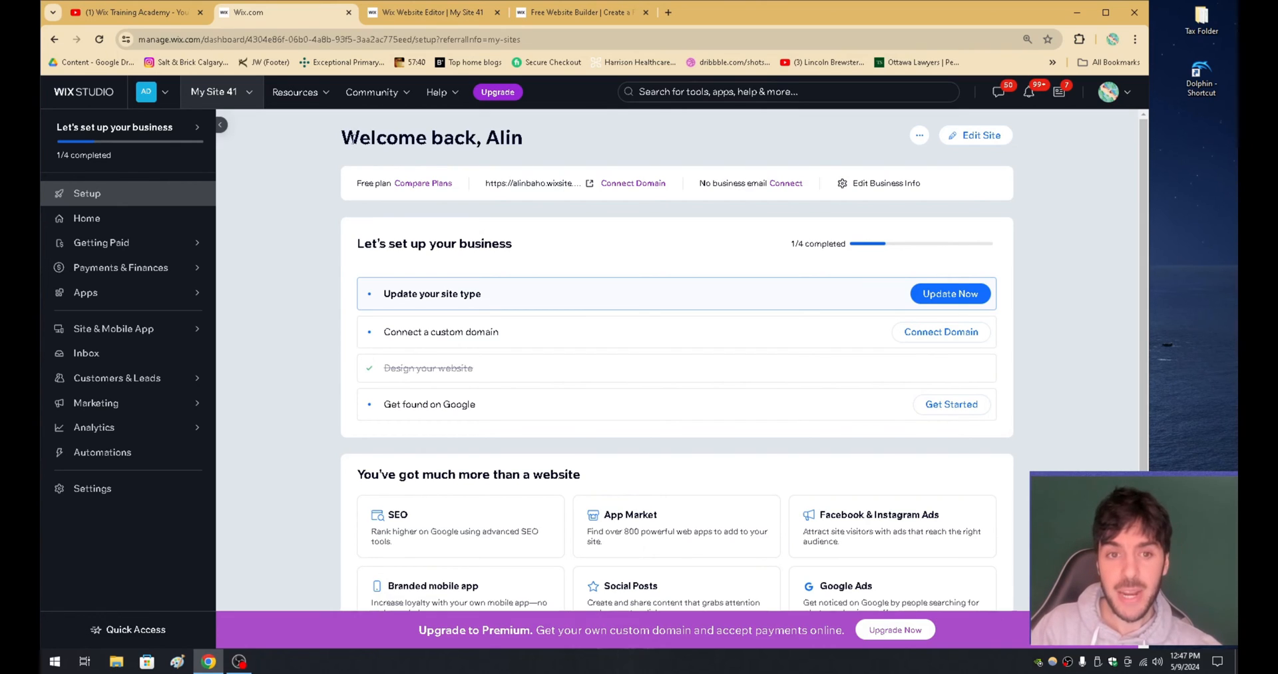
- On the My Site 41 dashboard, try Edit Site and bring up the Quick Access panel
double_click(504, 137)
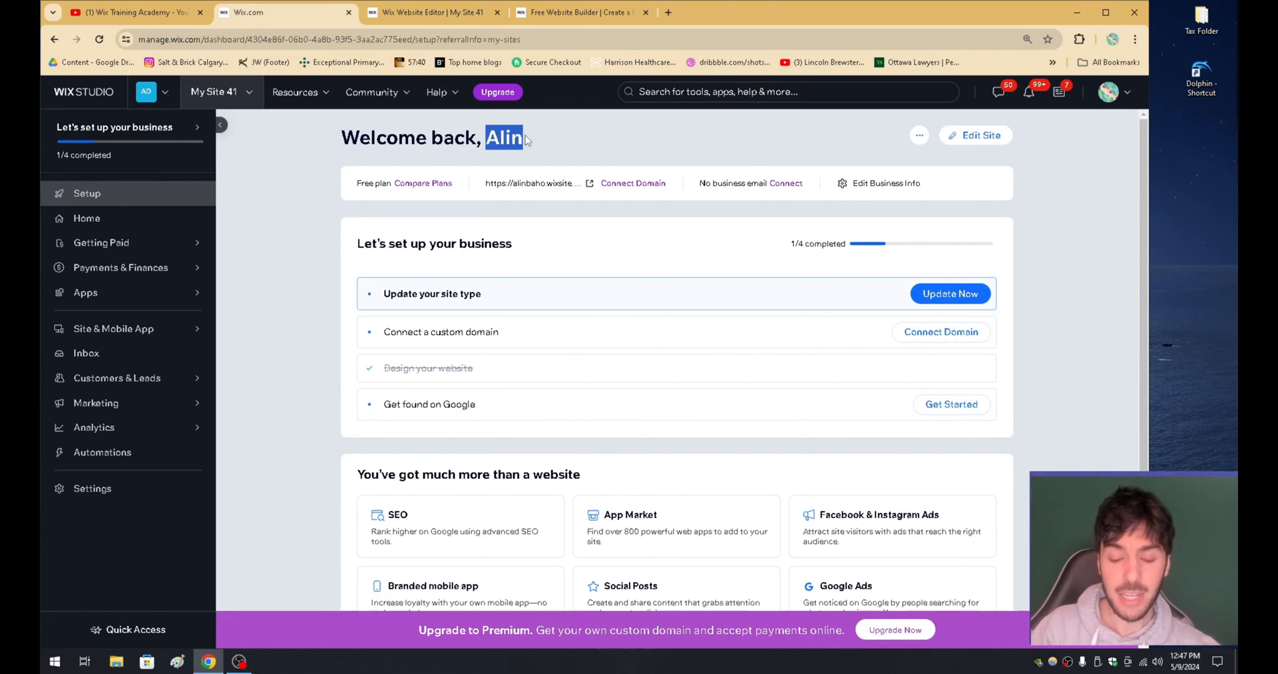
click(533, 137)
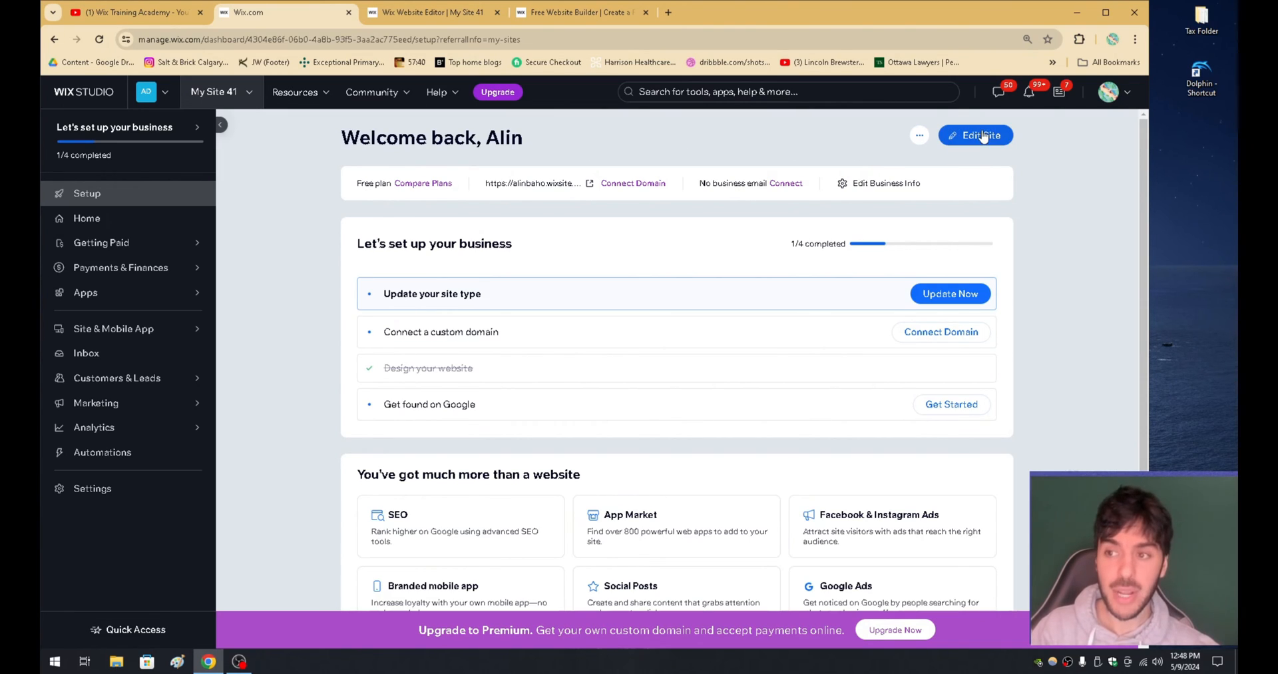
click(135, 629)
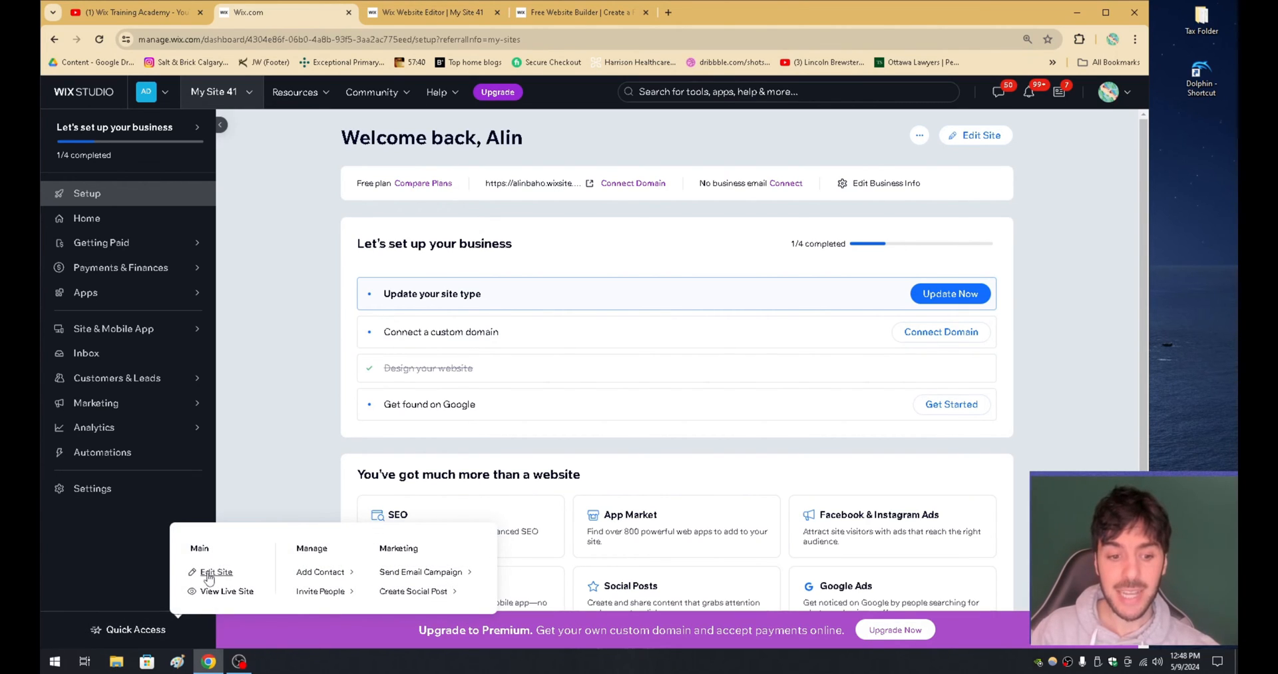
- Choose Edit Site from Quick Access to load the Home page in the Editor
click(215, 572)
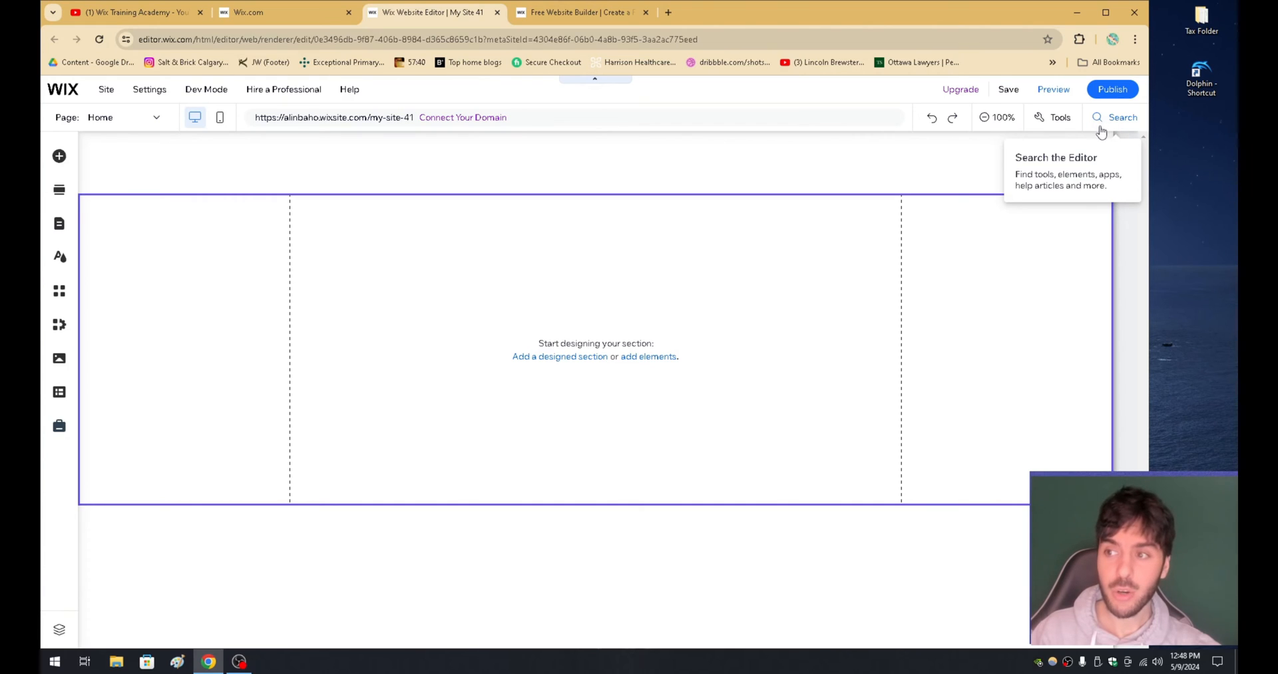
- Search the Editor for 'language' and show the Language Menus designs to add
text(language)
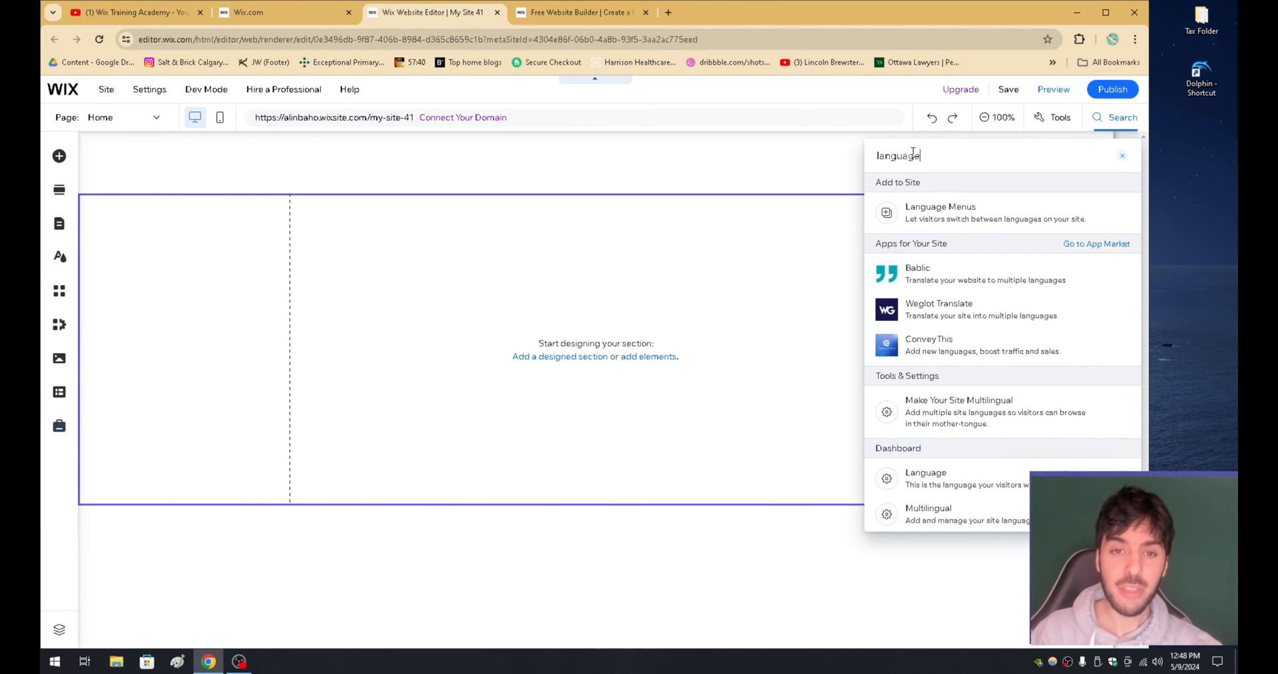
click(940, 212)
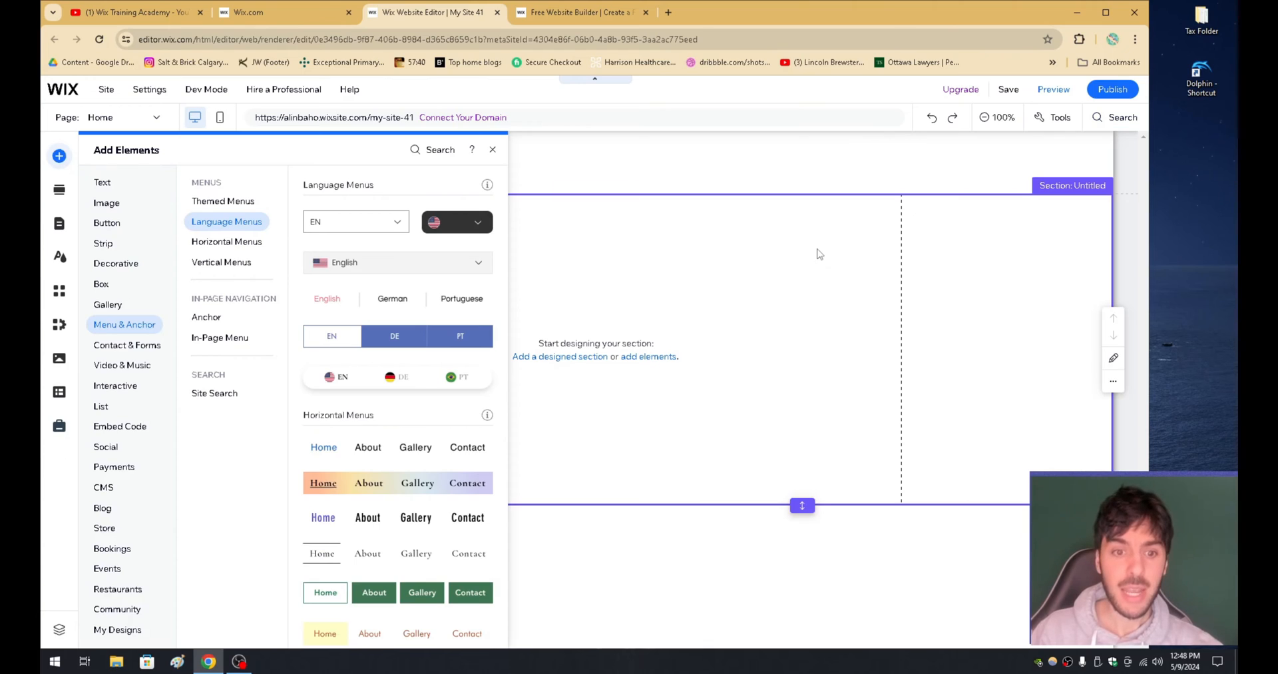
mouse_move(357, 226)
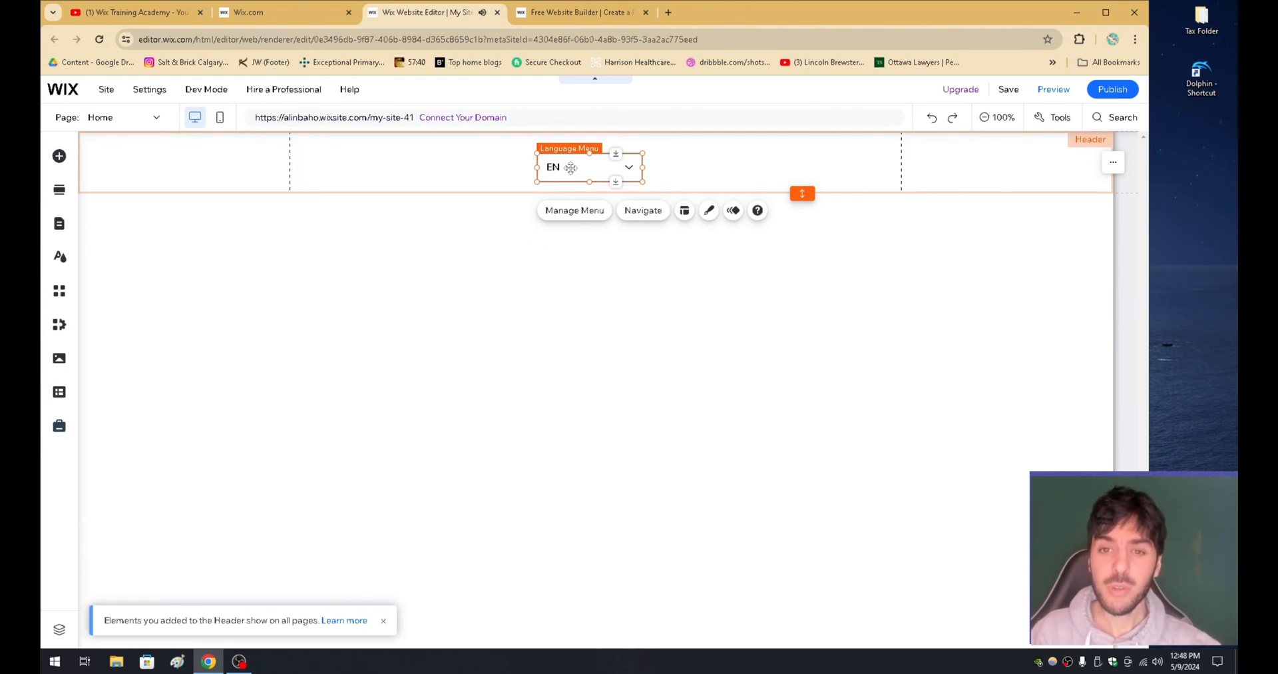
- Reposition the header language menu, turn on flags and show full language names
drag(570, 167, 639, 161)
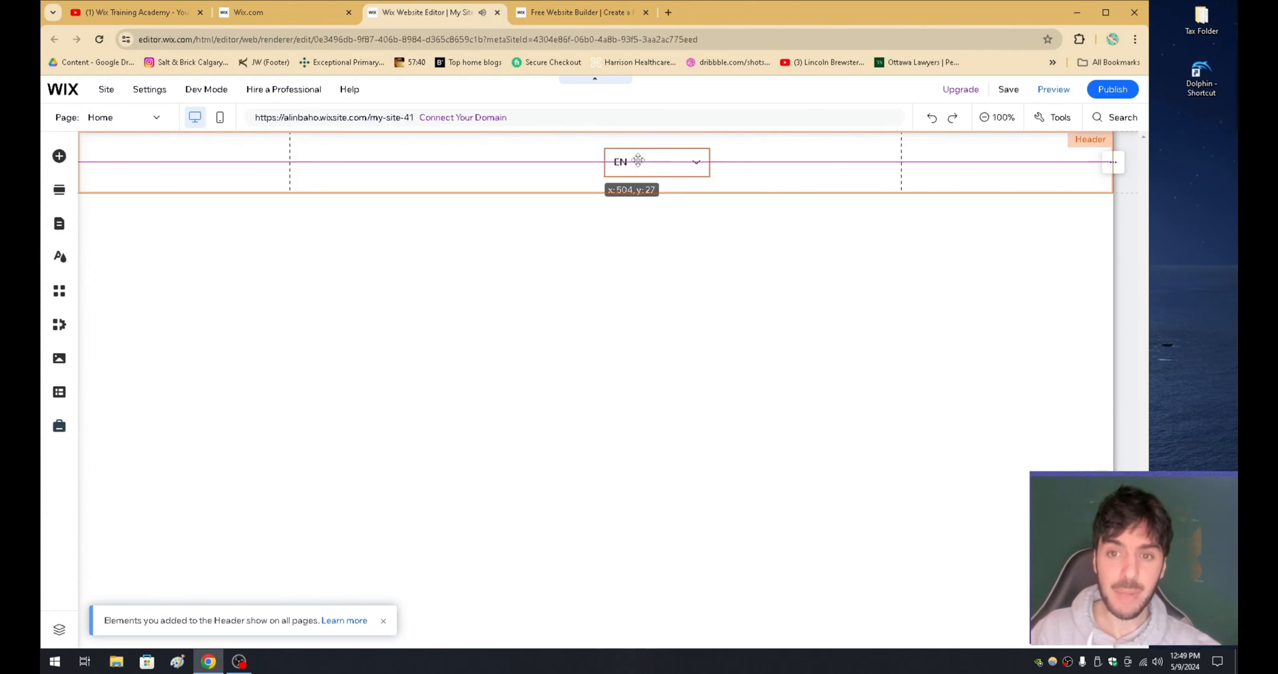
click(655, 160)
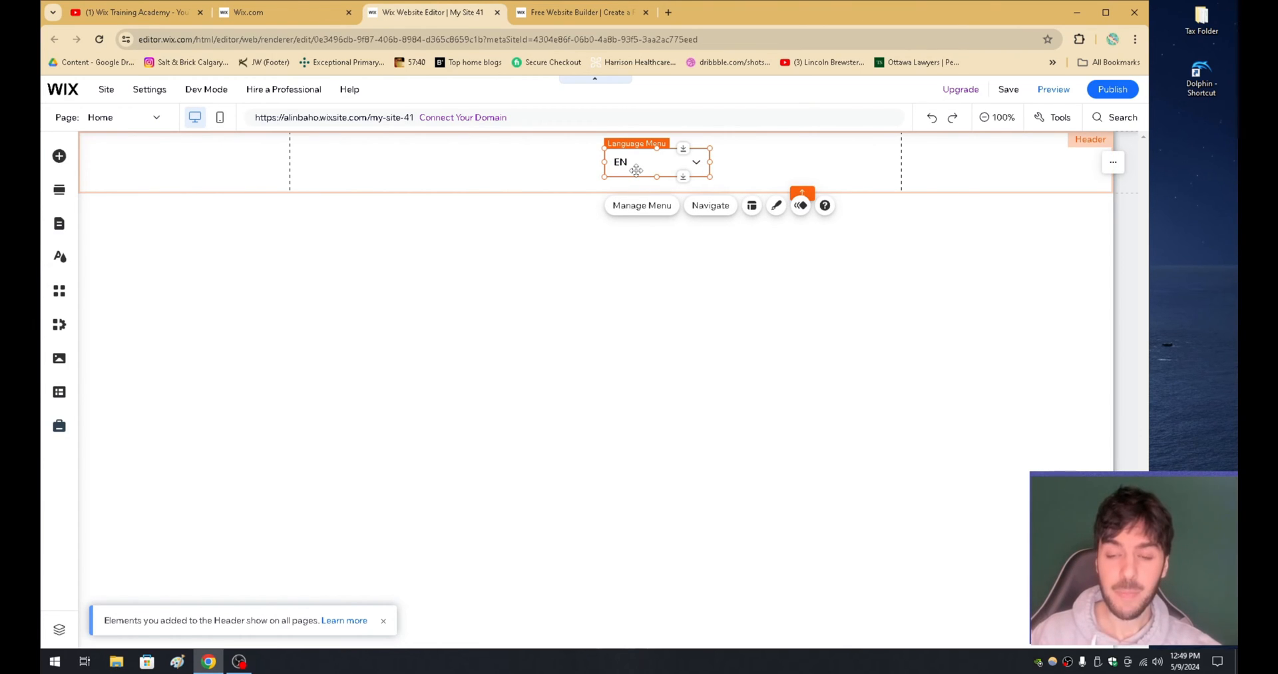
mouse_move(775, 205)
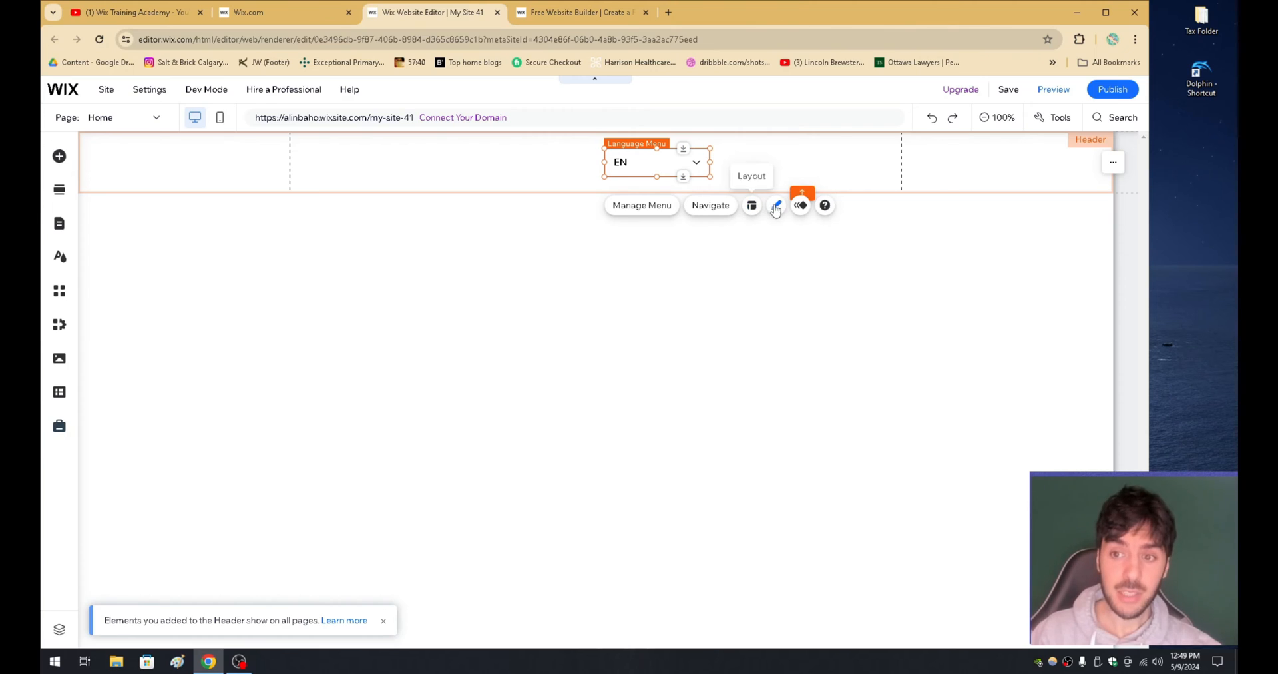
click(776, 205)
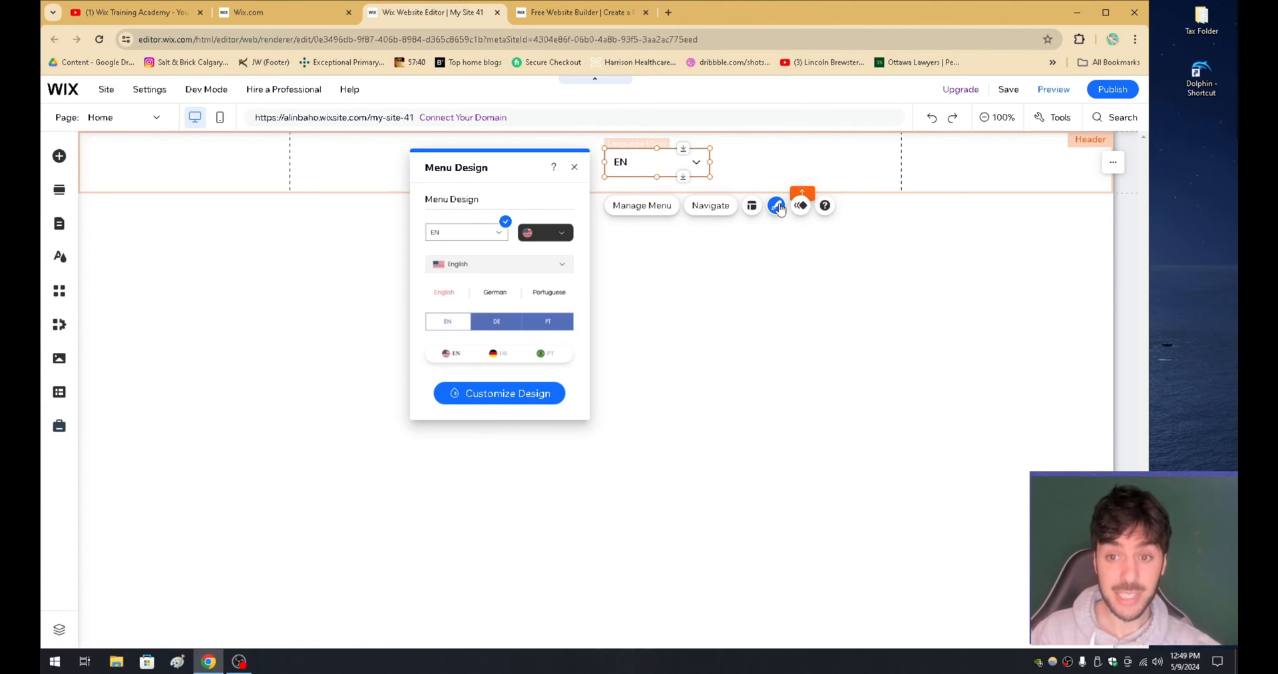
click(751, 205)
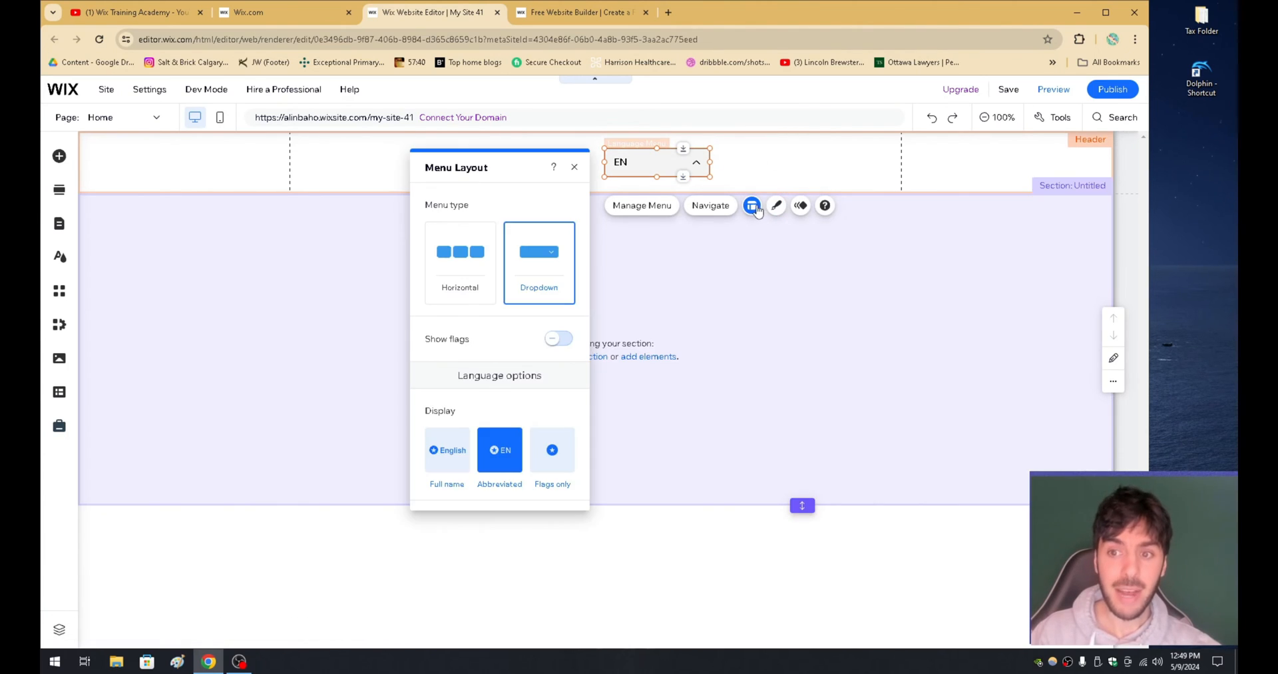
mouse_move(504, 399)
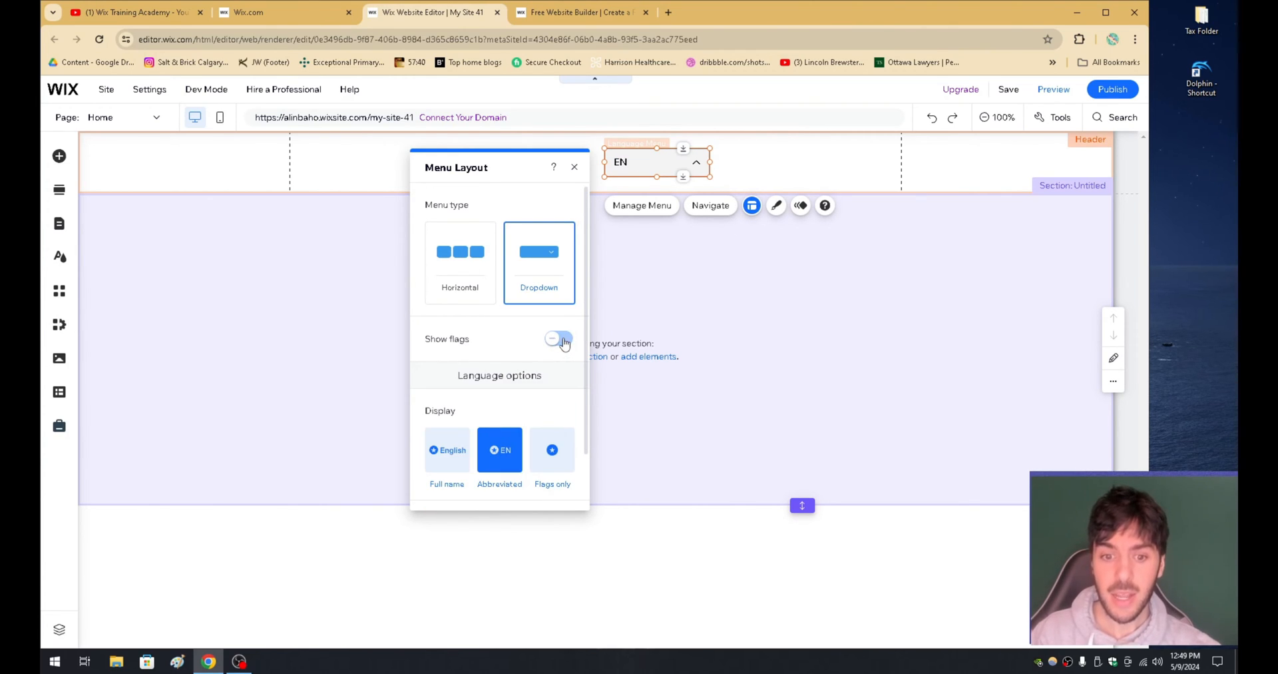
click(552, 449)
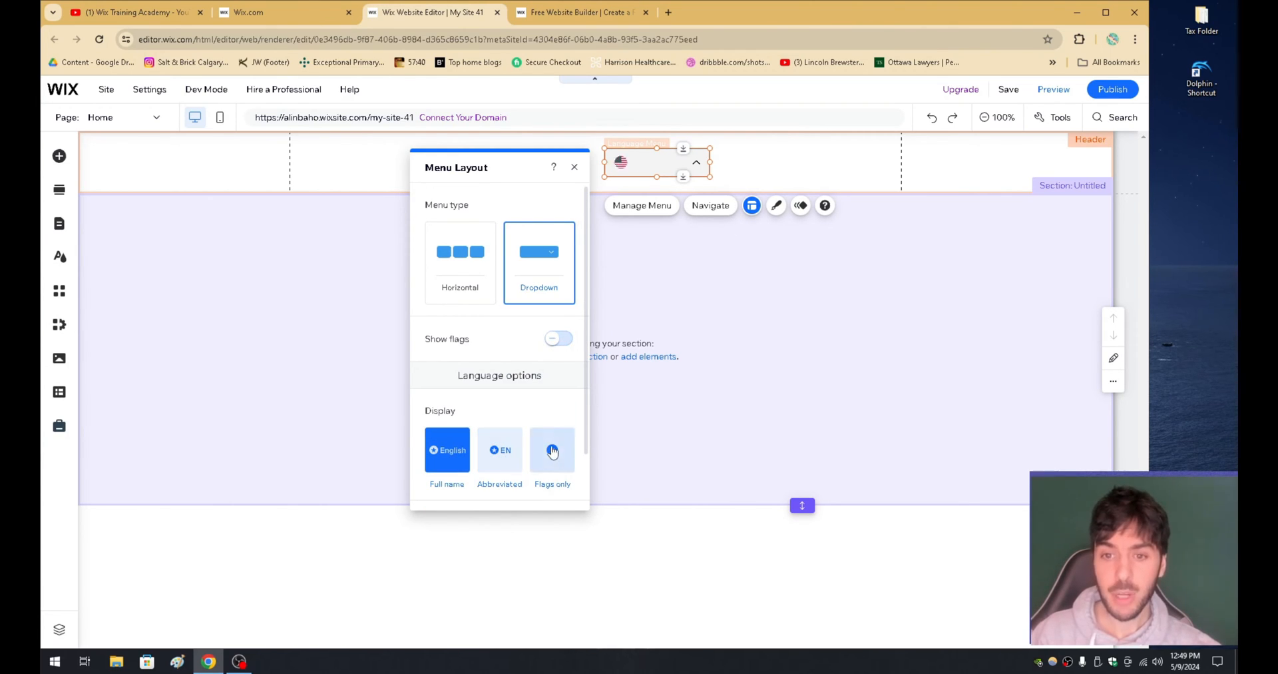
click(559, 338)
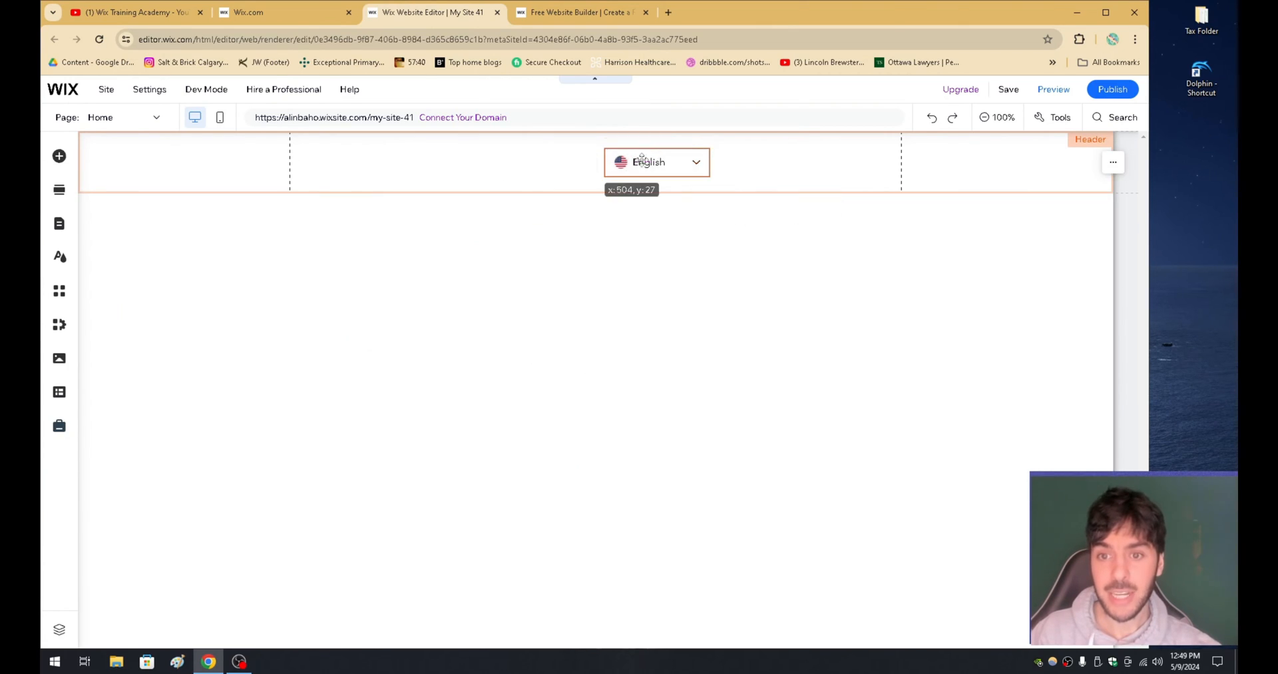
click(656, 161)
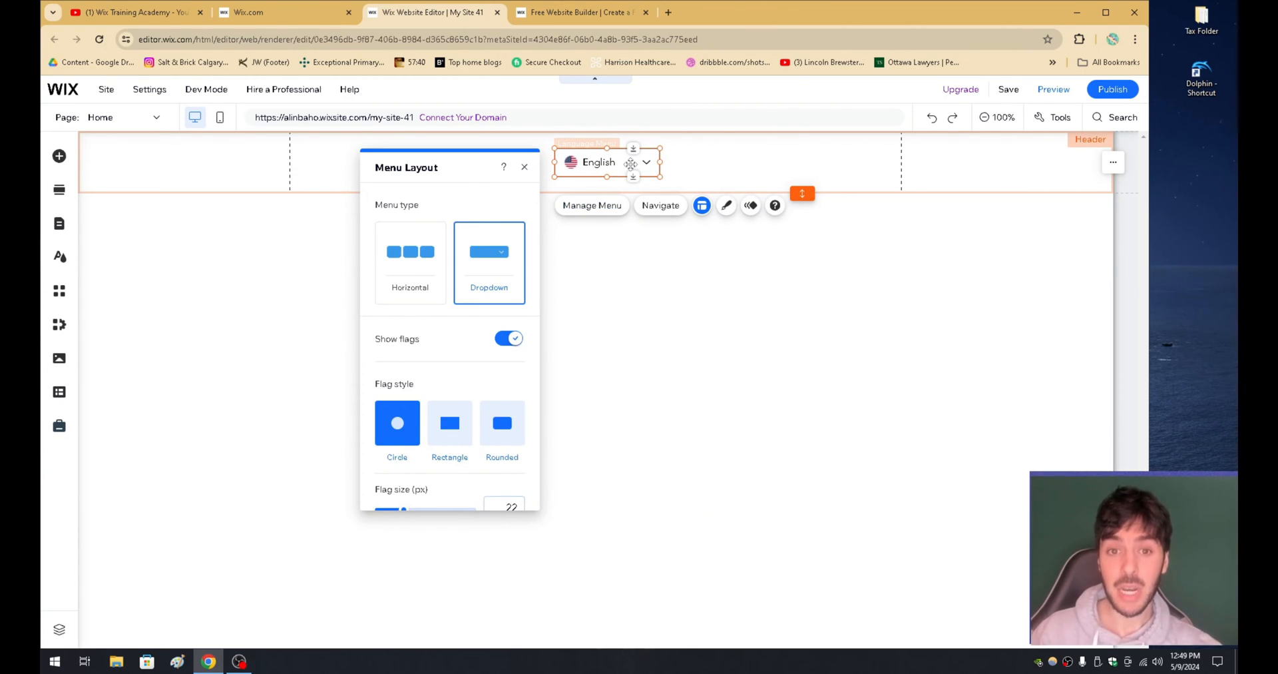
mouse_move(575, 199)
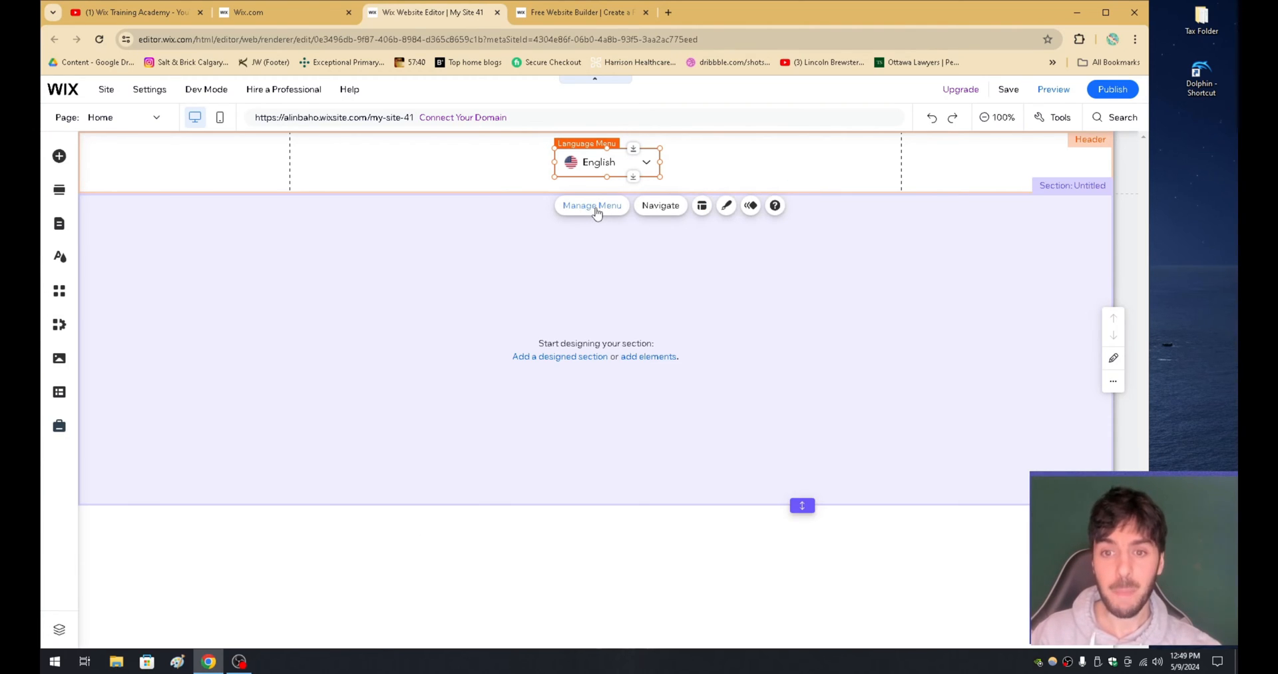
- Go from the language menu's Manage options to the Multilingual Overview page
click(591, 205)
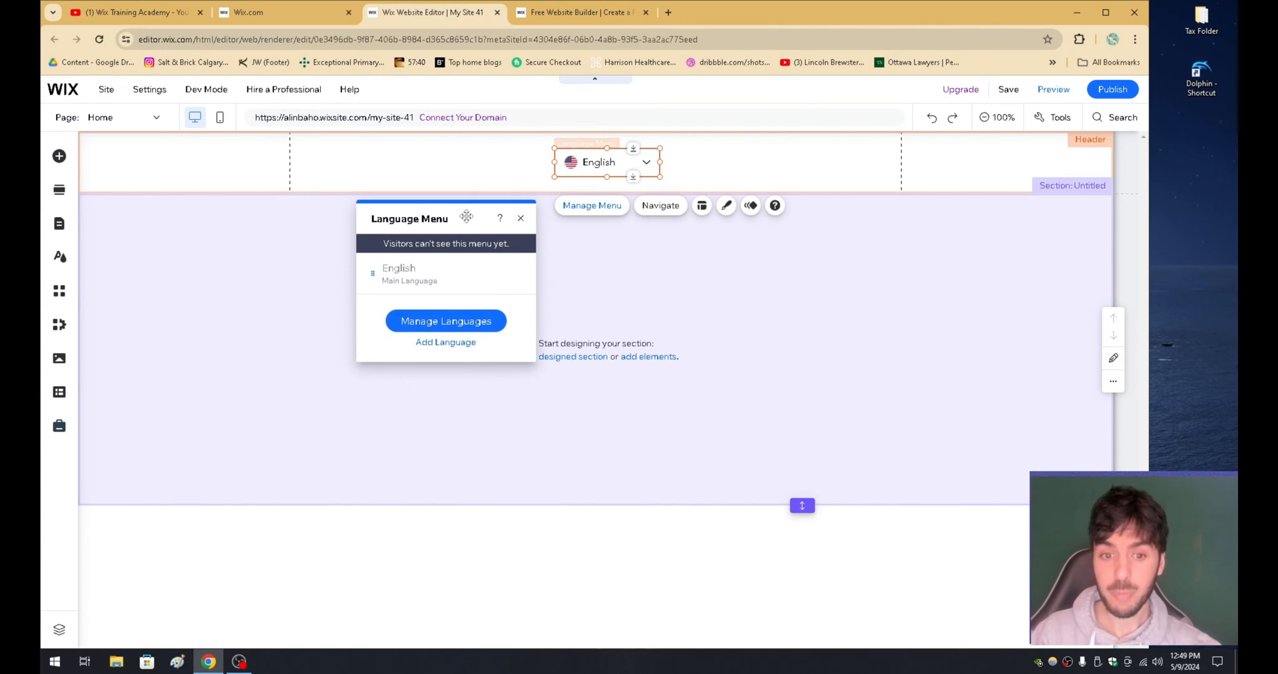
mouse_move(446, 321)
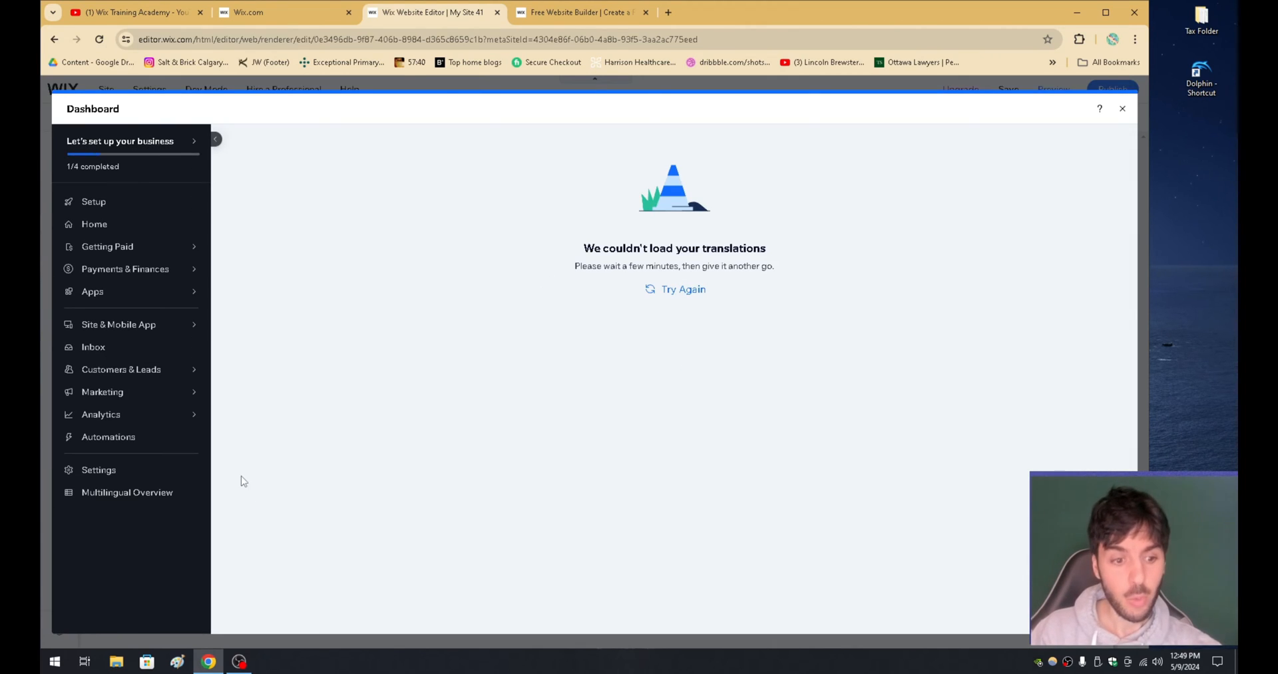
mouse_move(135, 501)
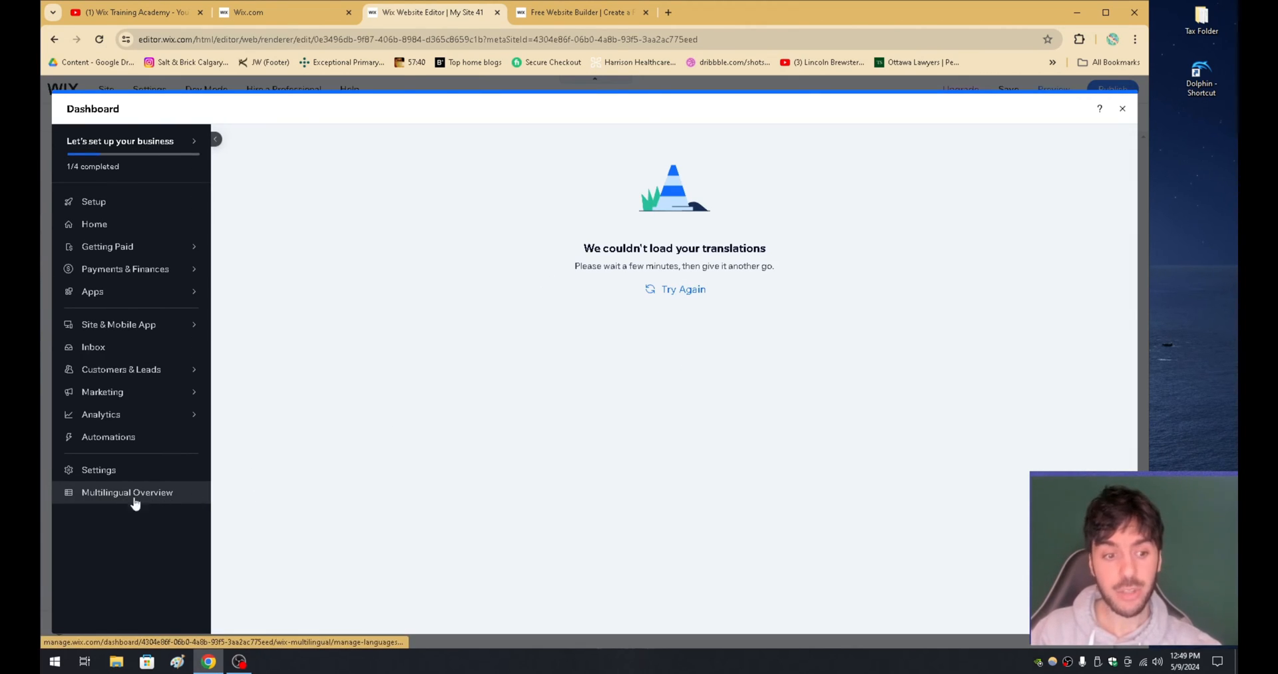
click(126, 492)
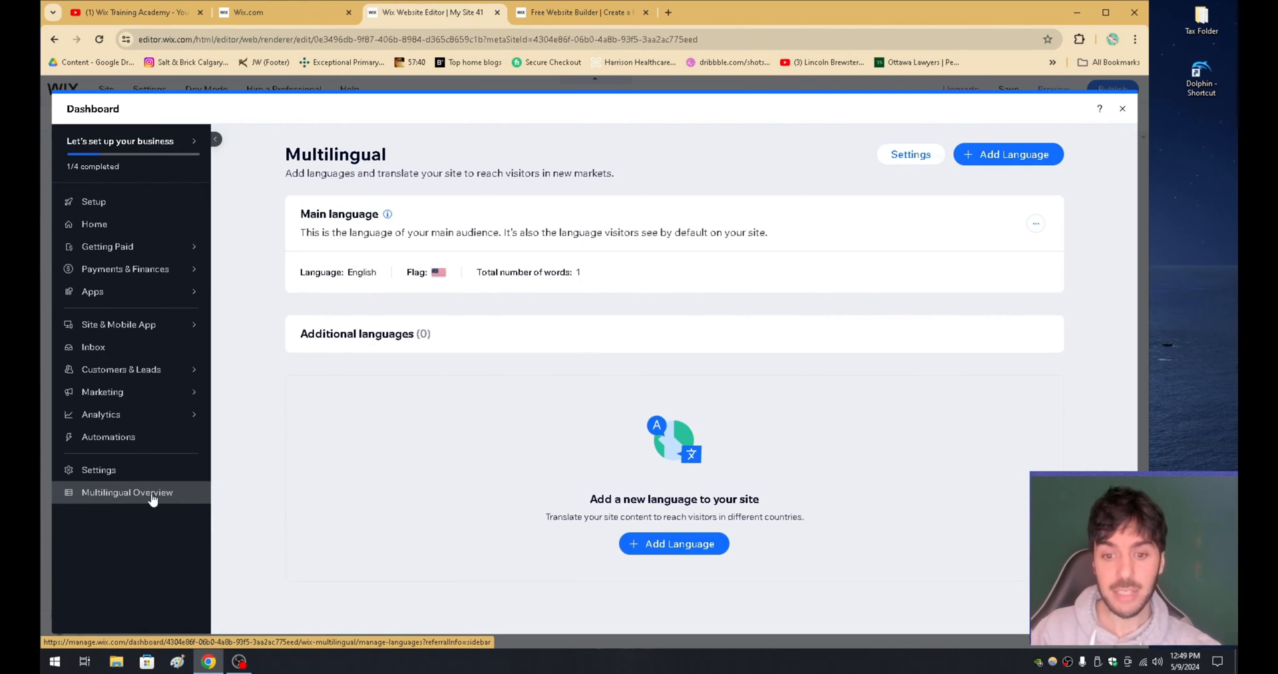
mouse_move(137, 506)
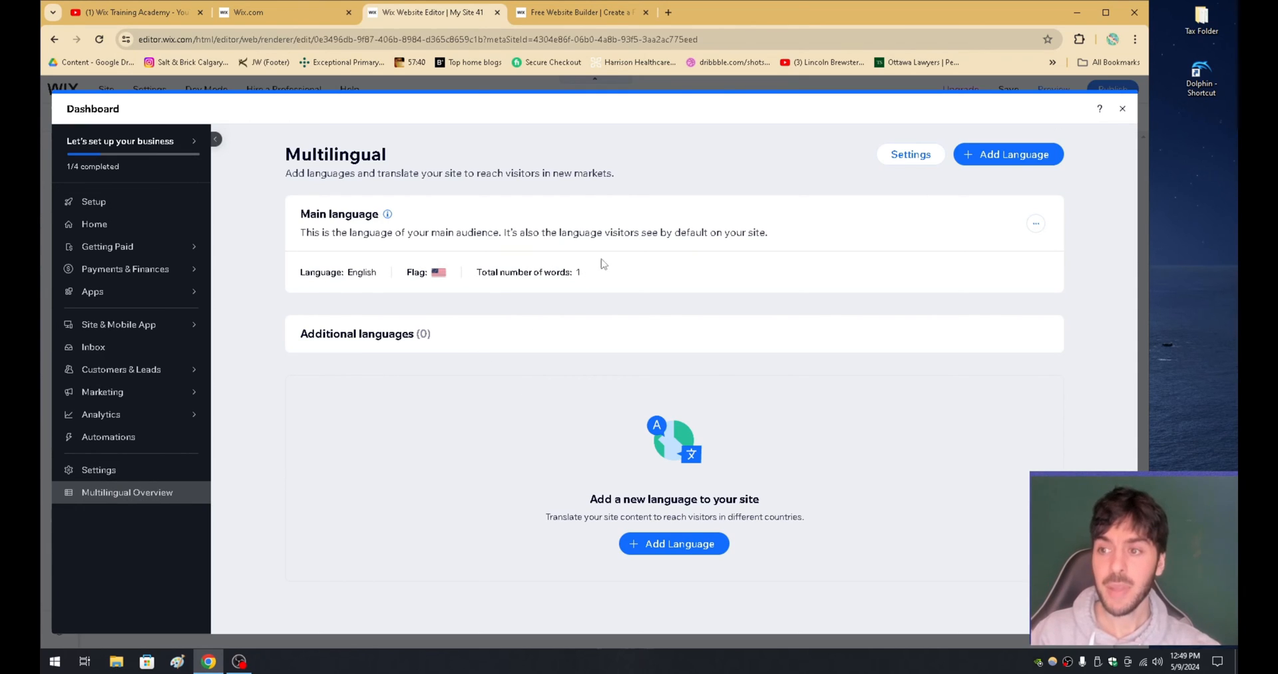
mouse_move(1008, 154)
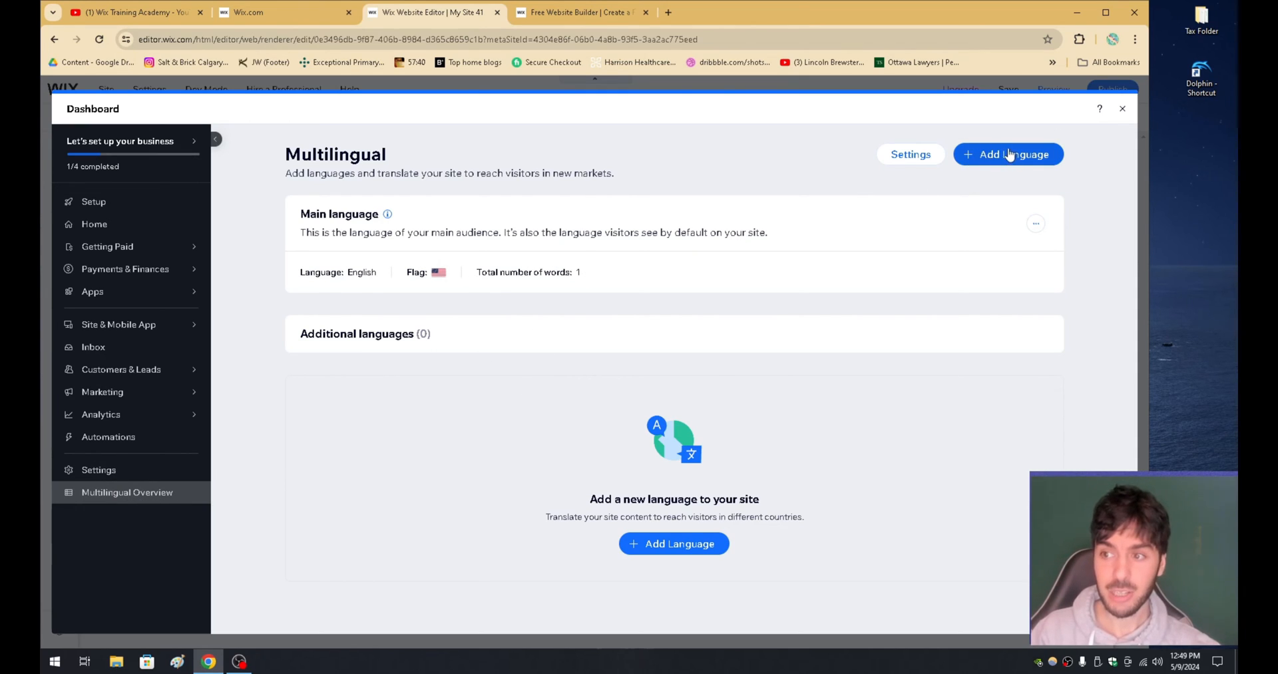
mouse_move(682, 514)
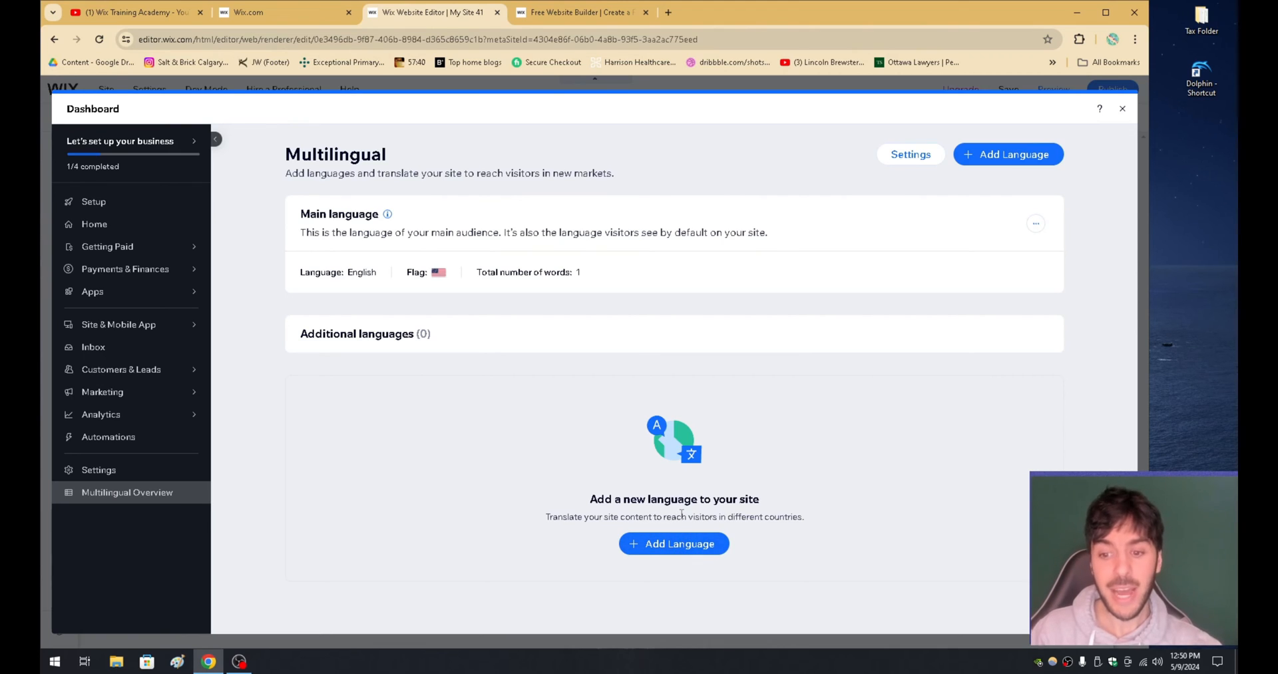
- Browse the new-language list, searching 'en', then dismiss the dialog without adding
click(673, 543)
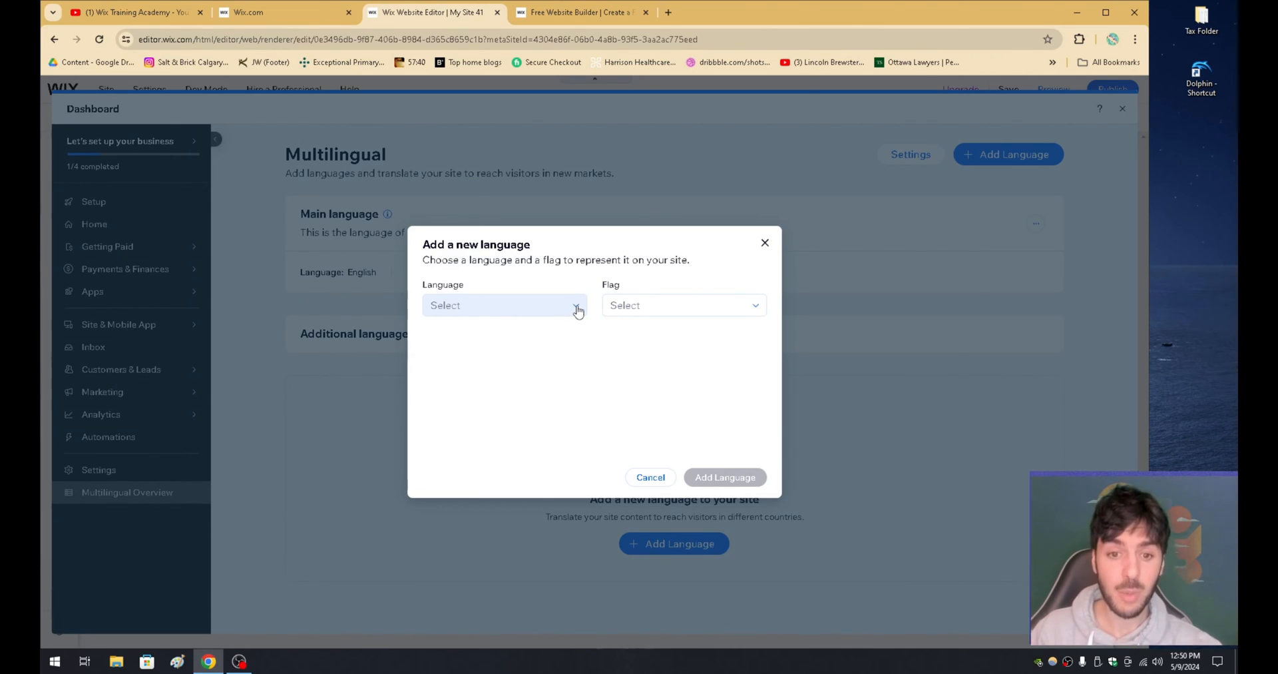
click(503, 304)
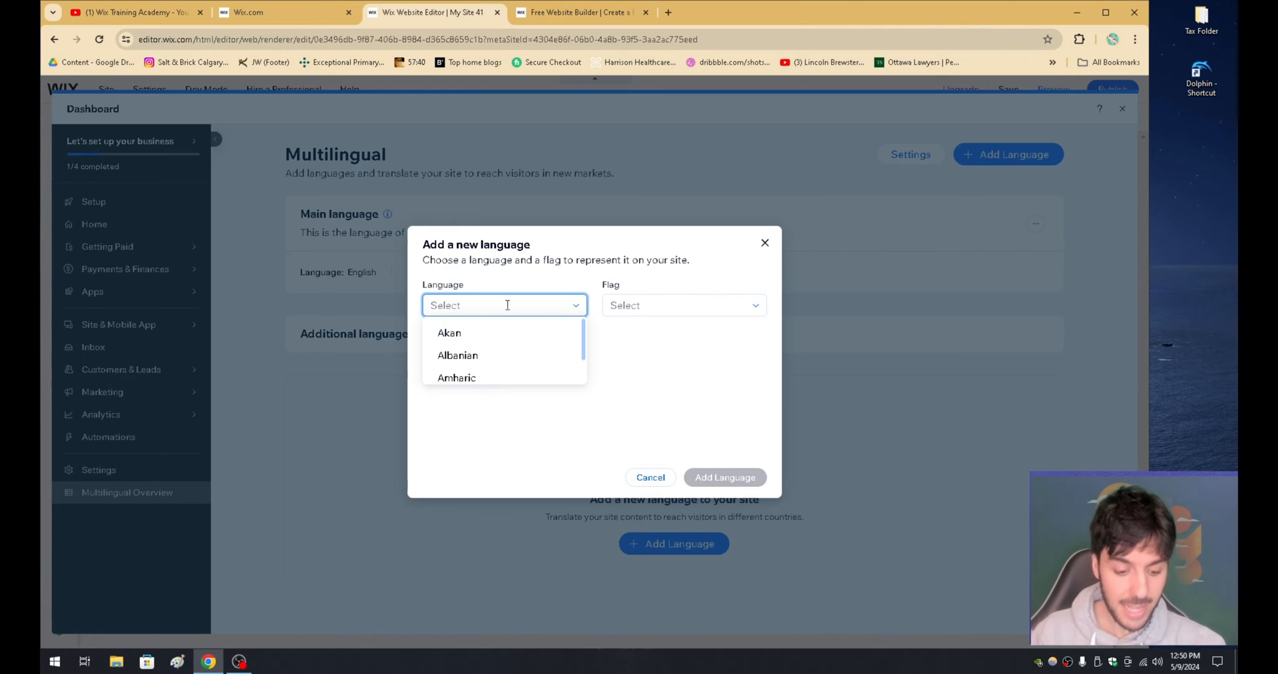
text(en)
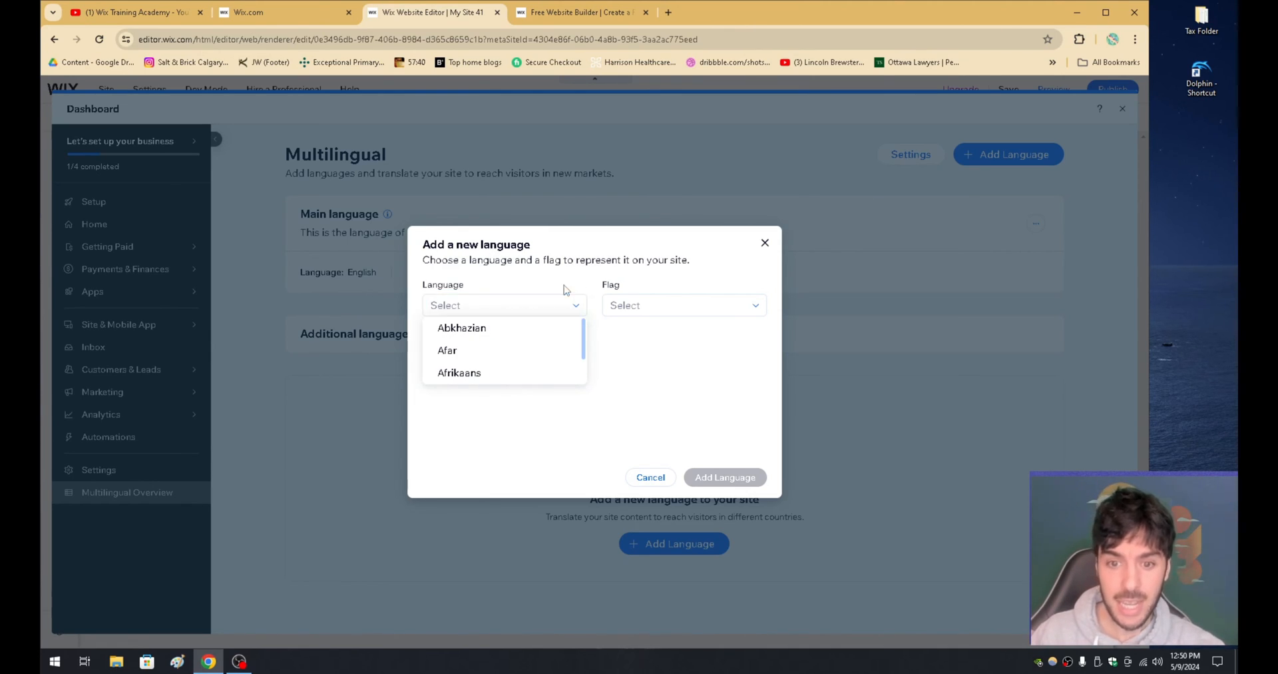
click(503, 304)
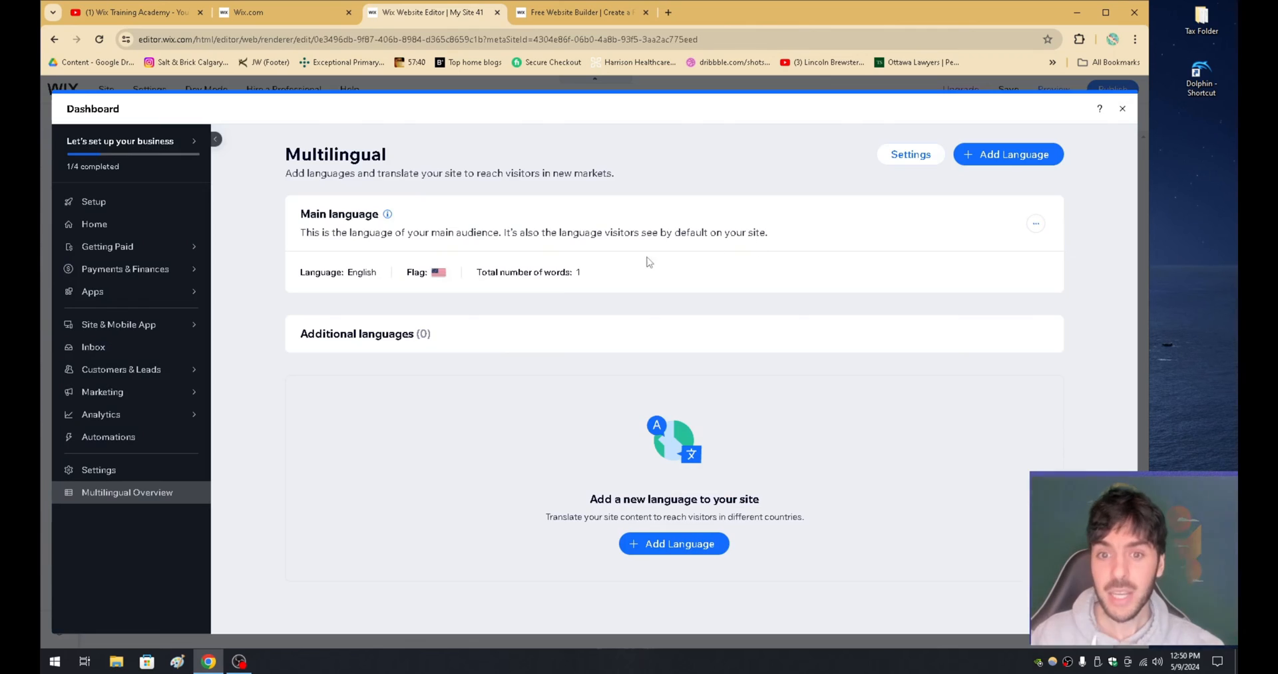
mouse_move(612, 257)
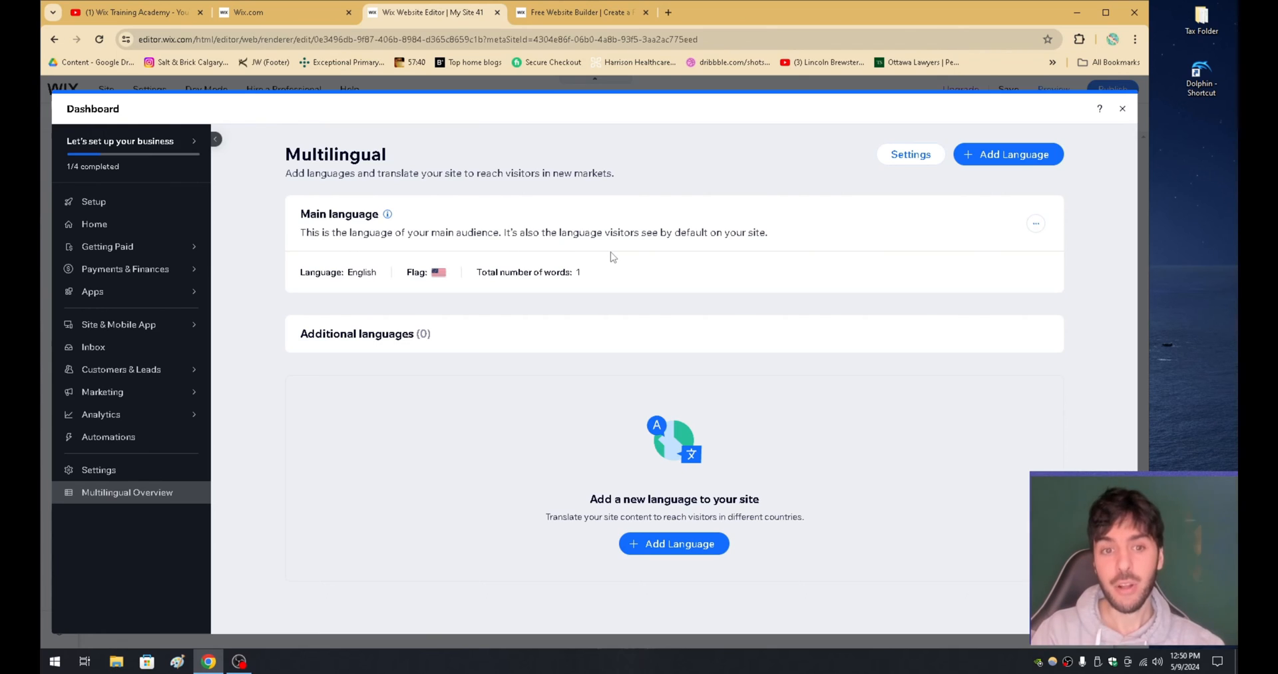
- Start adding a language and choose Spanish with the Mexico flag
click(673, 544)
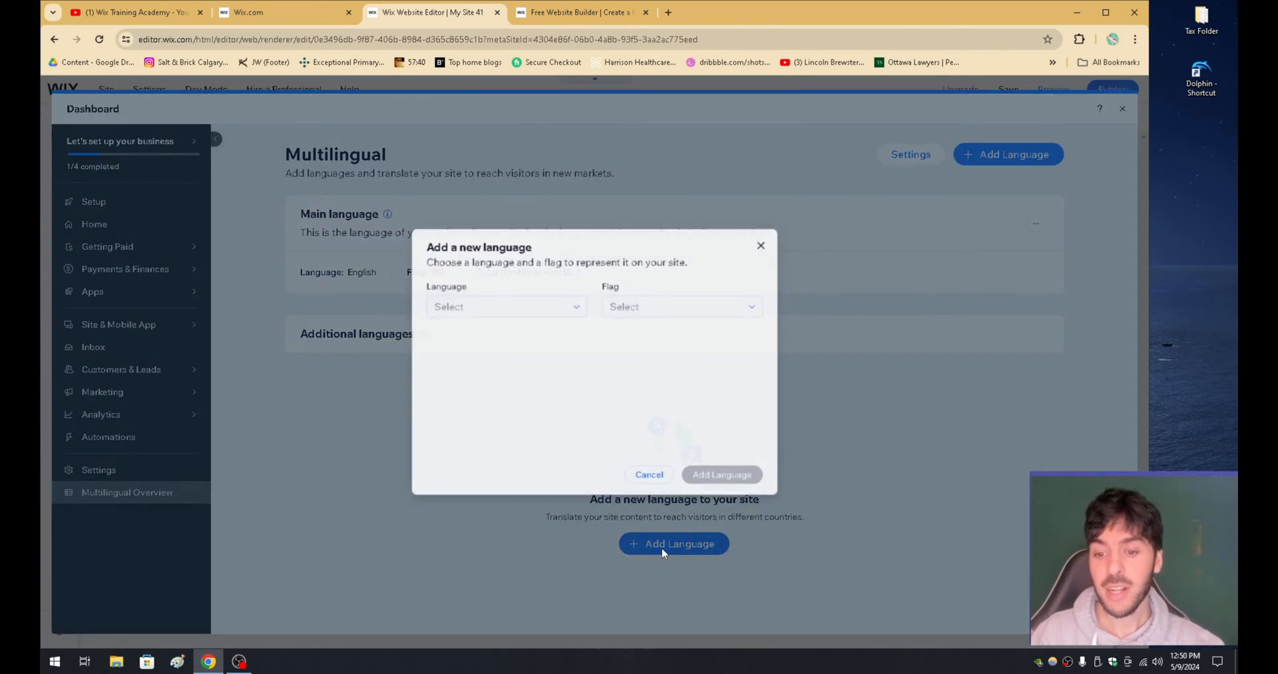
click(504, 304)
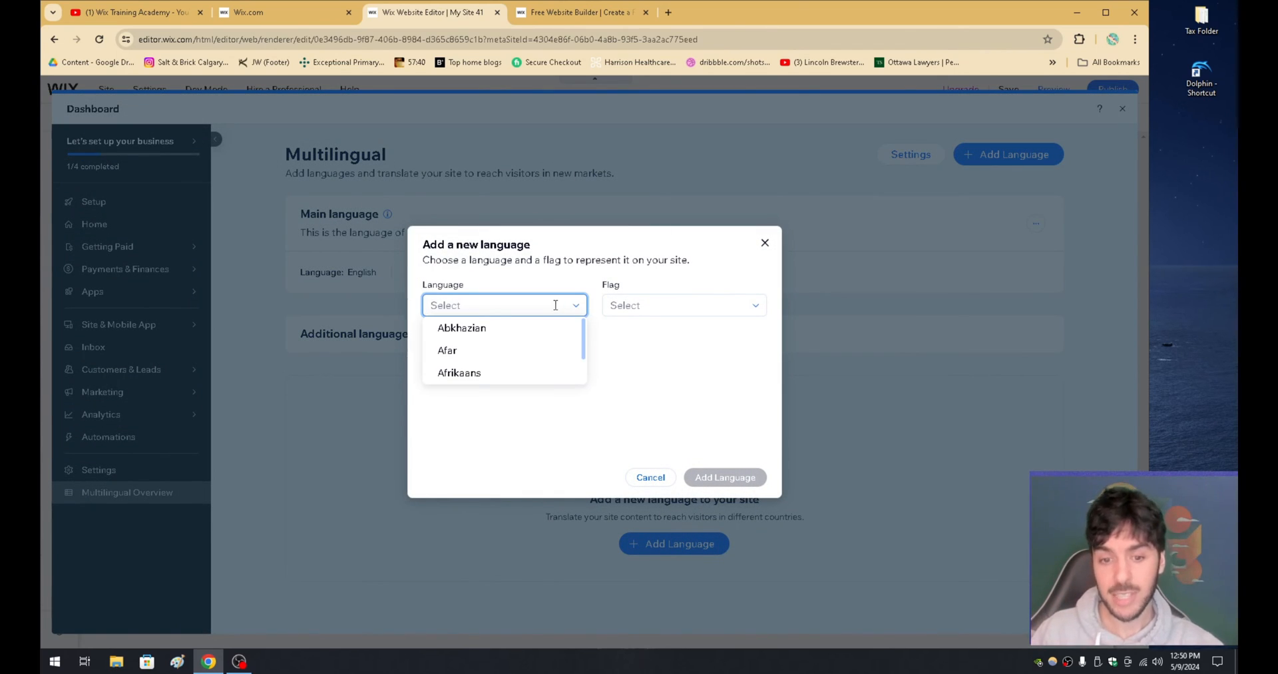
text(sp)
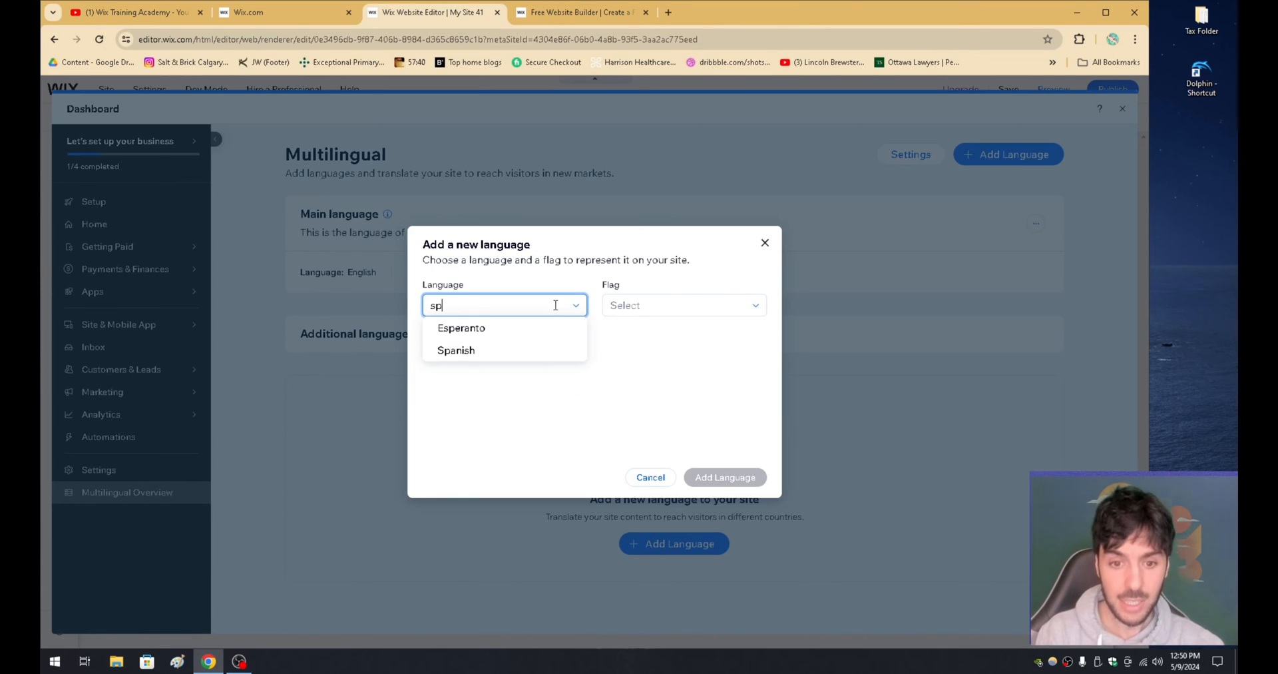
click(455, 349)
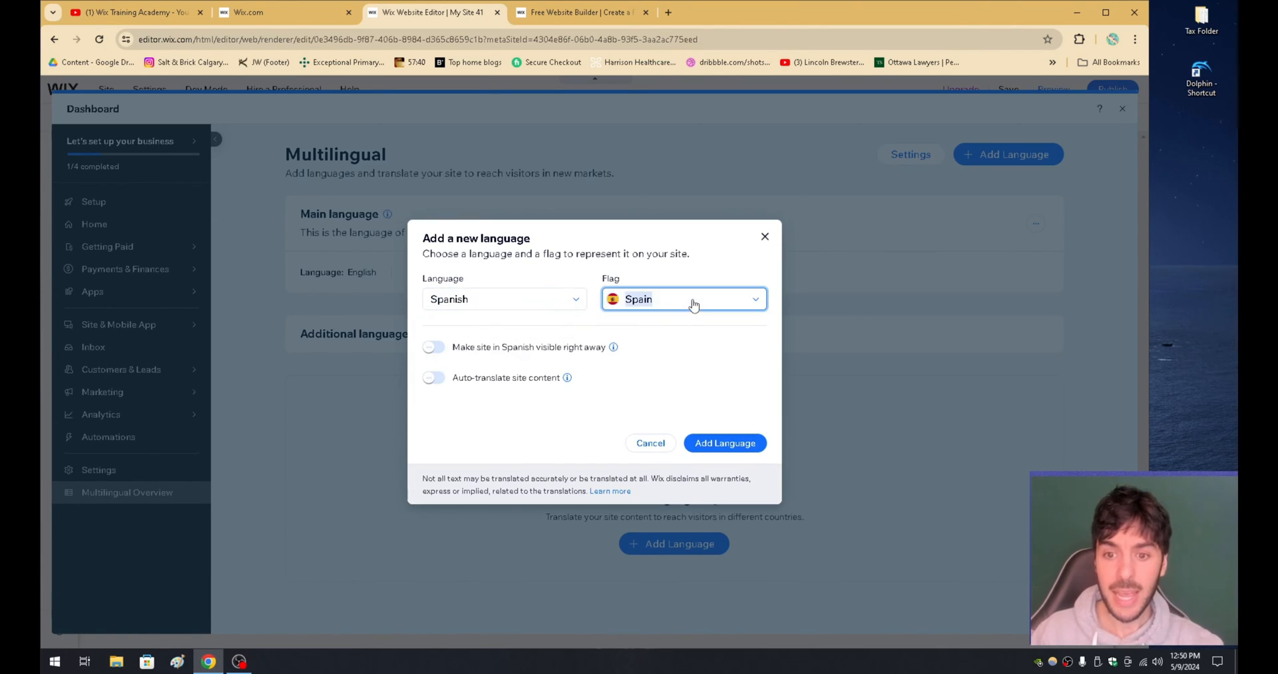
click(683, 298)
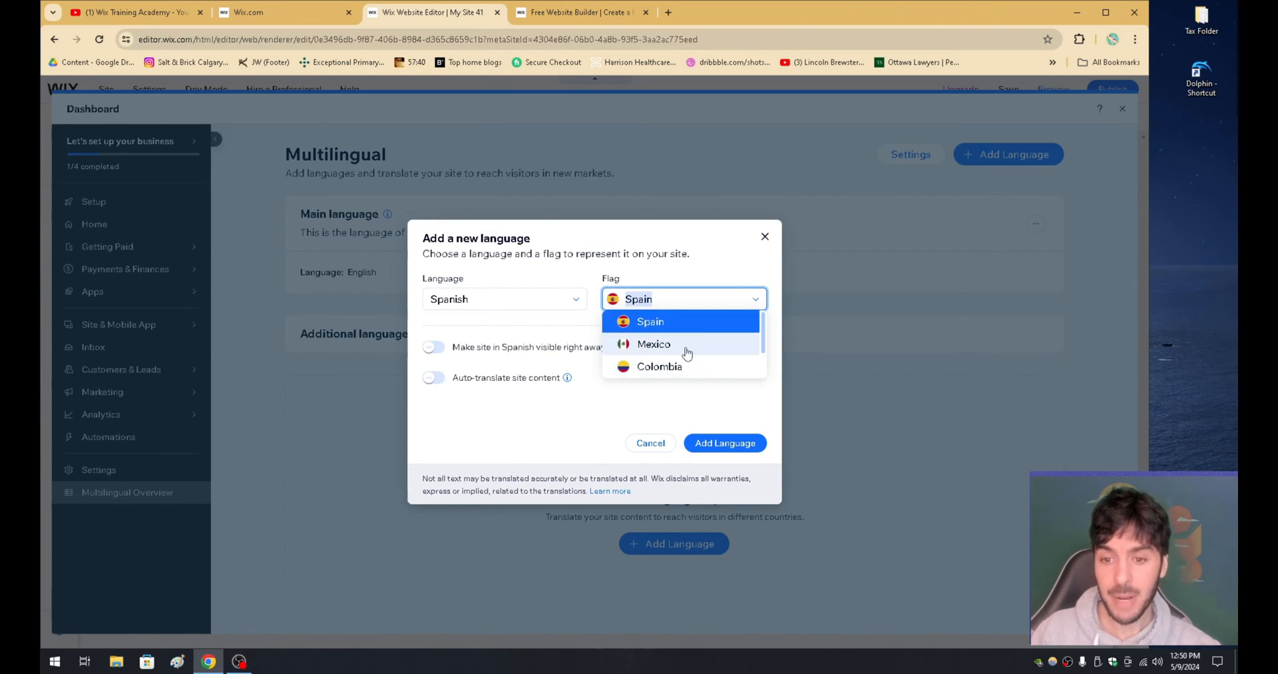
mouse_move(679, 347)
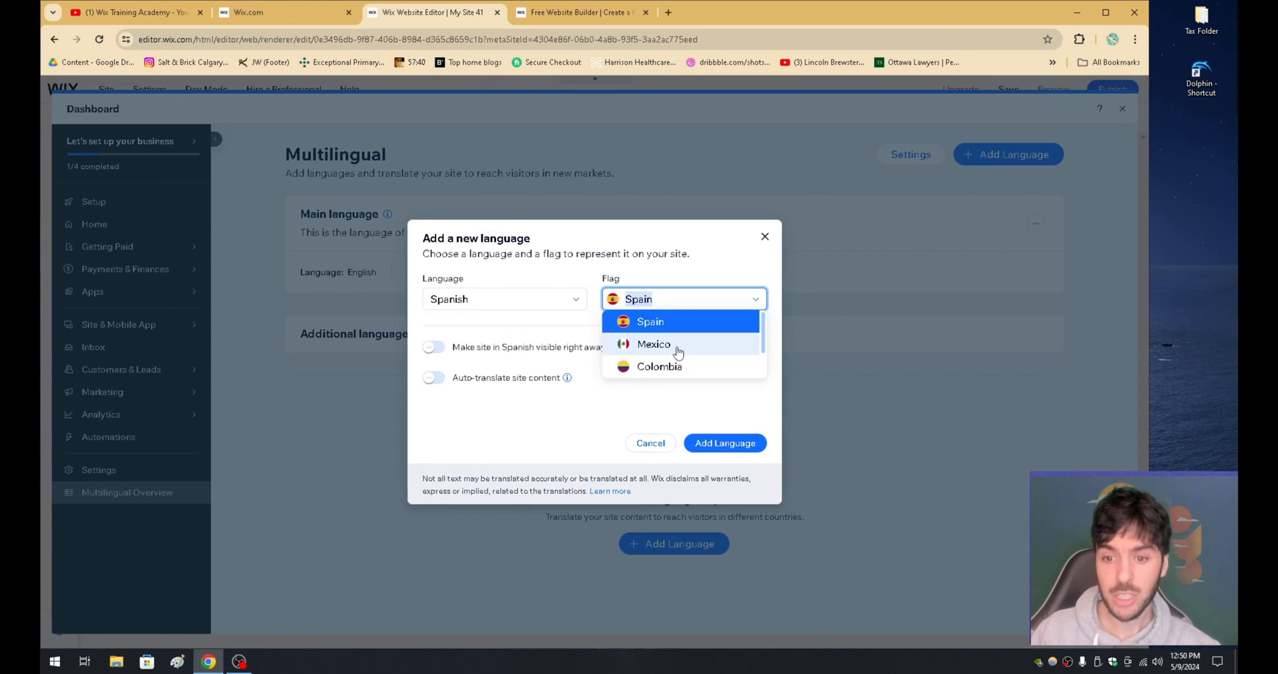
click(653, 344)
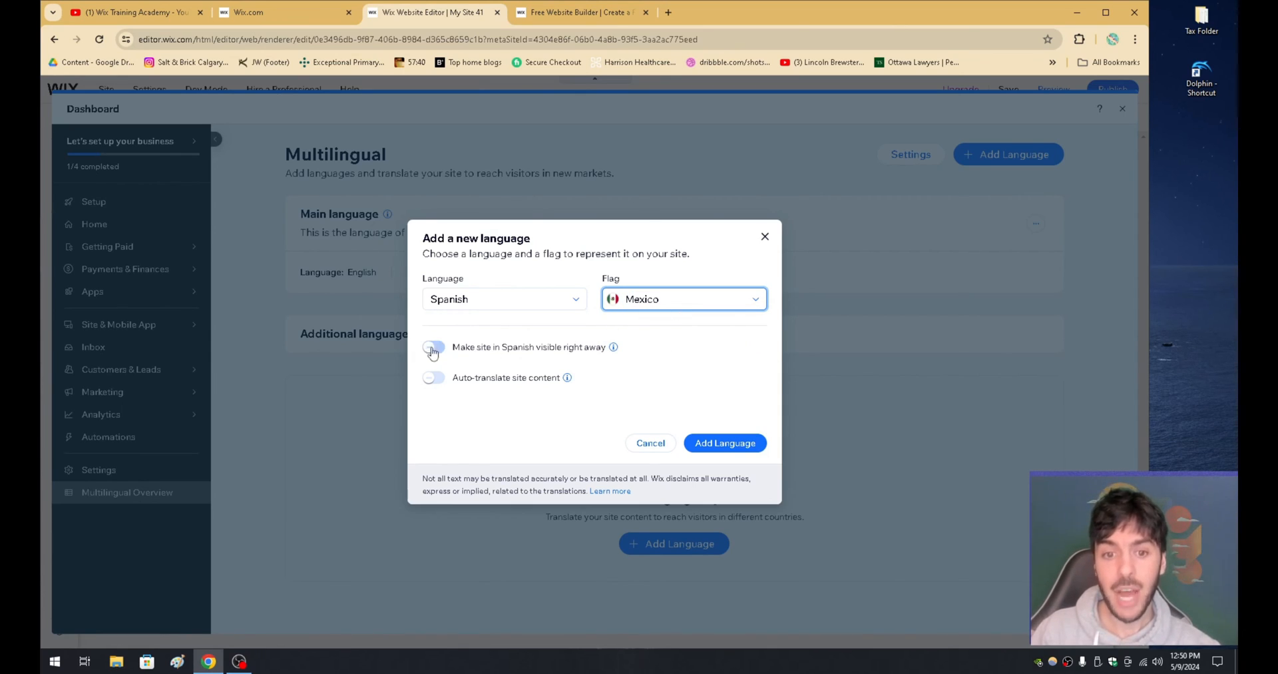
- Make Spanish visible right away with auto-translation on, and confirm adding it
click(432, 346)
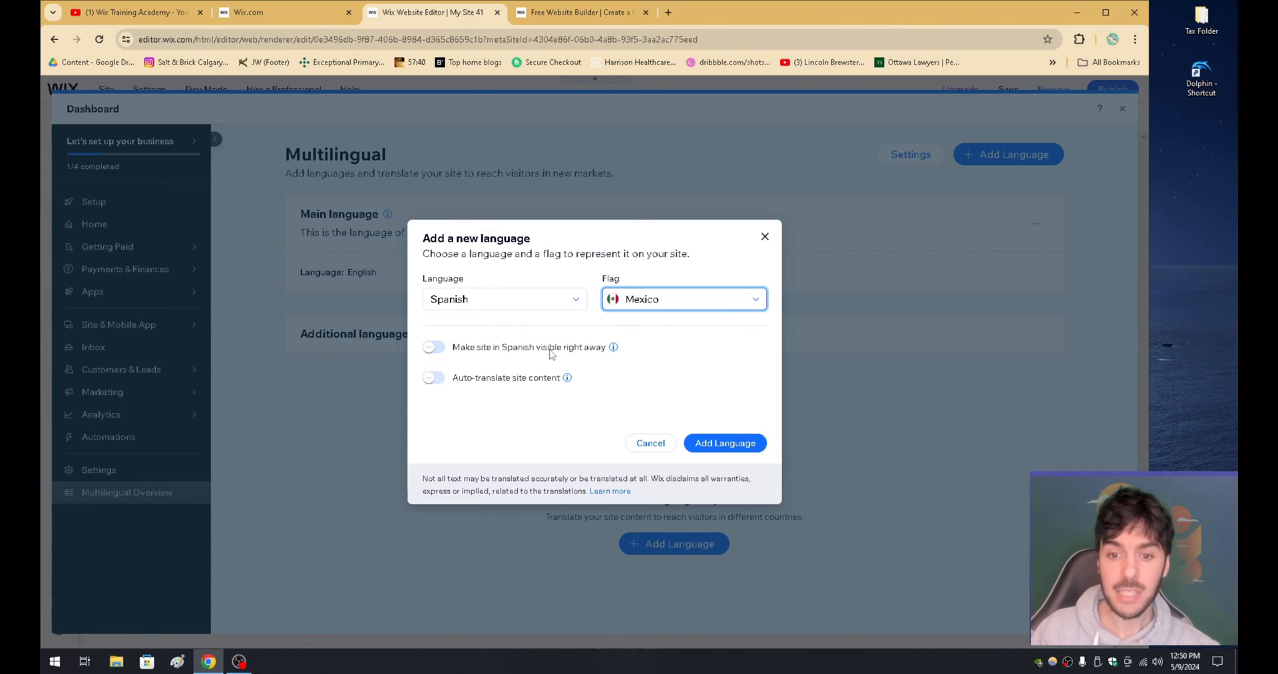
click(433, 347)
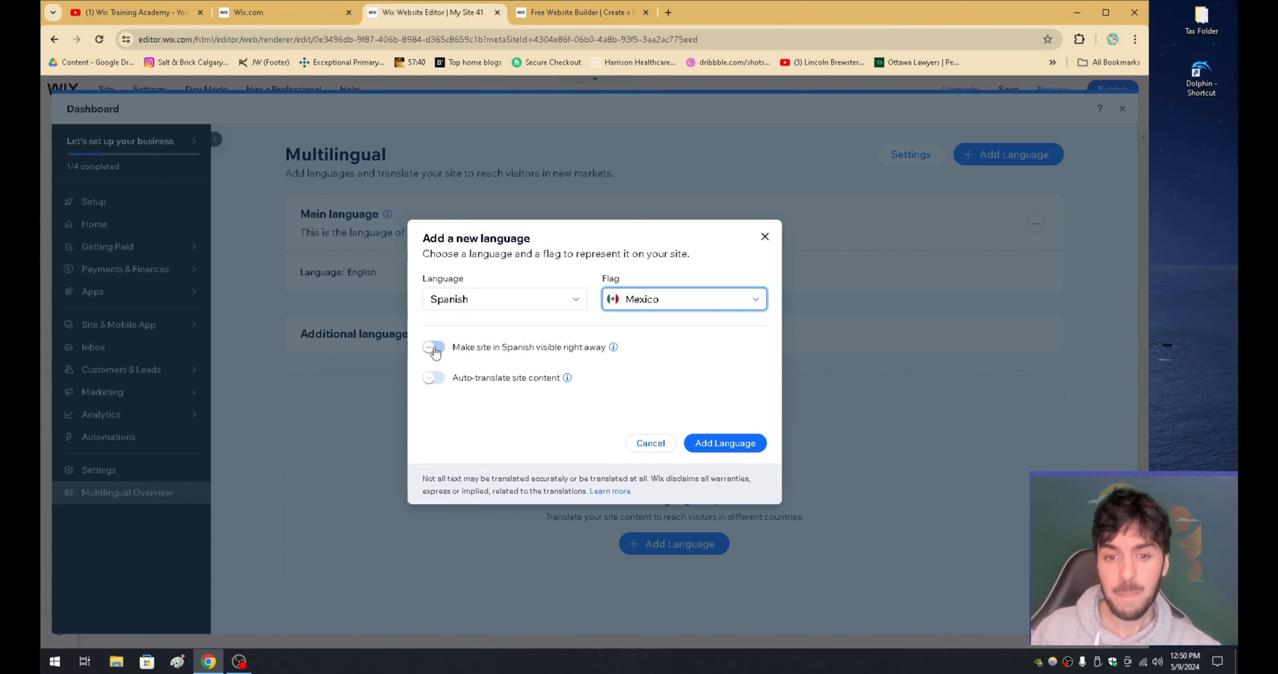
click(433, 347)
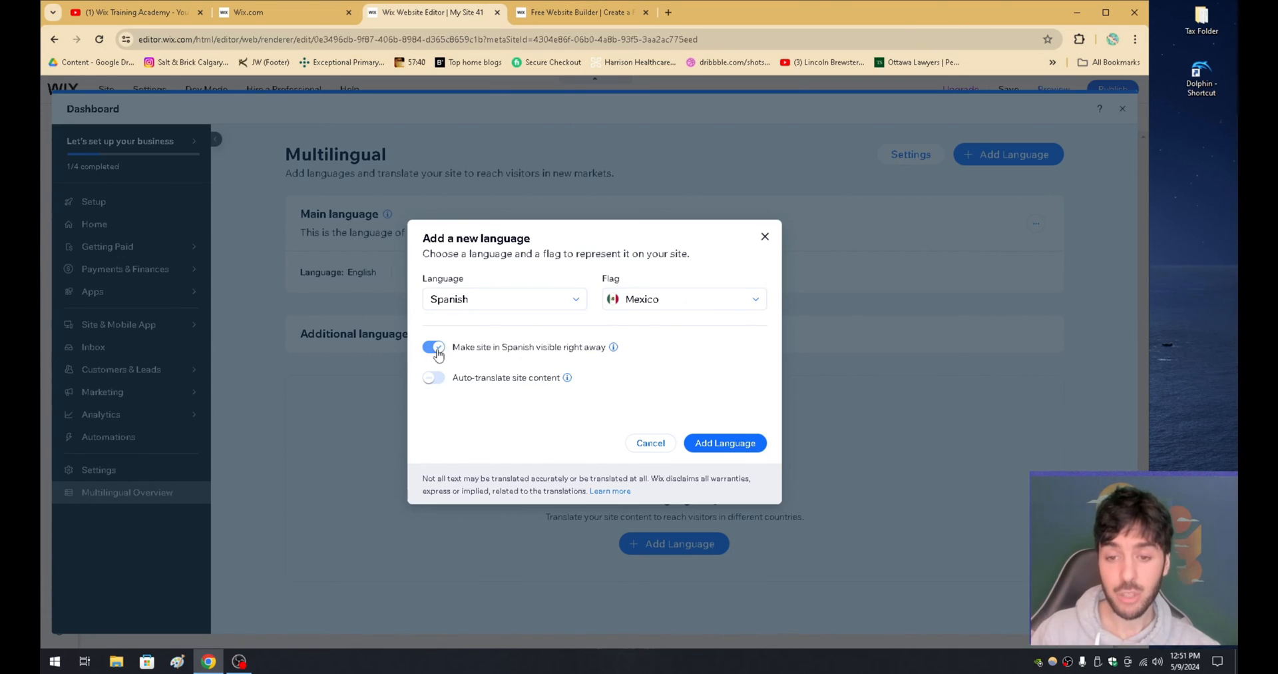
click(433, 347)
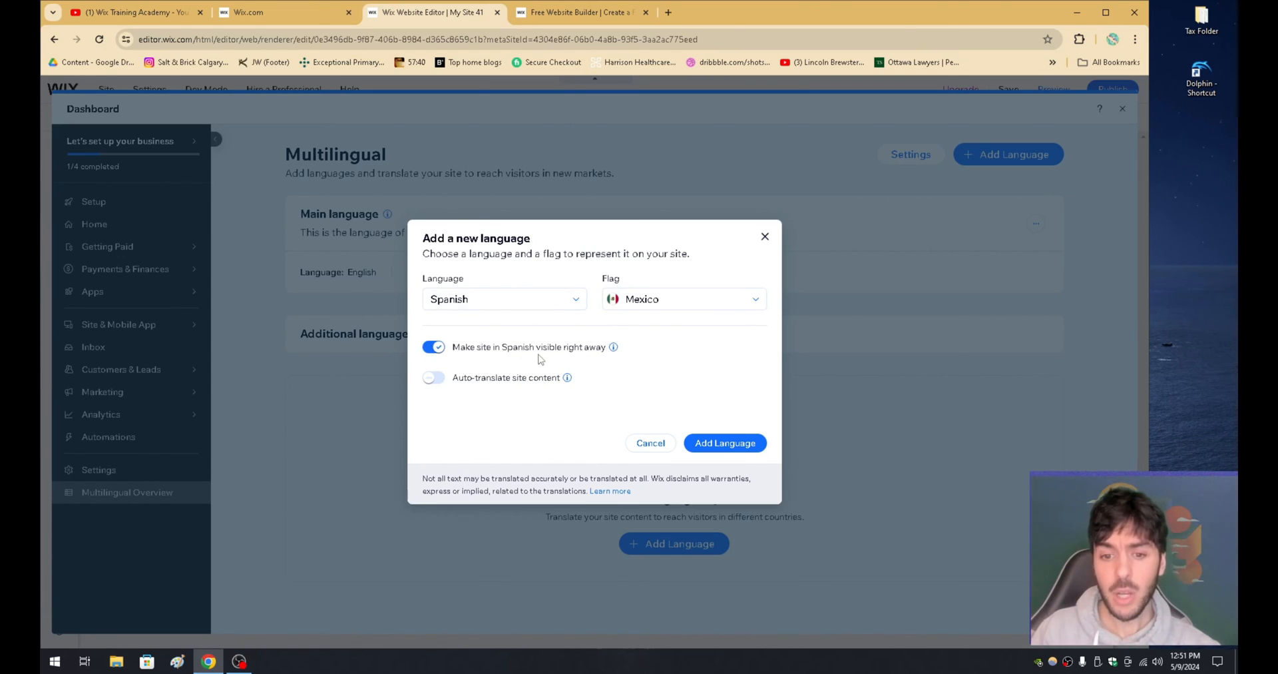
click(434, 377)
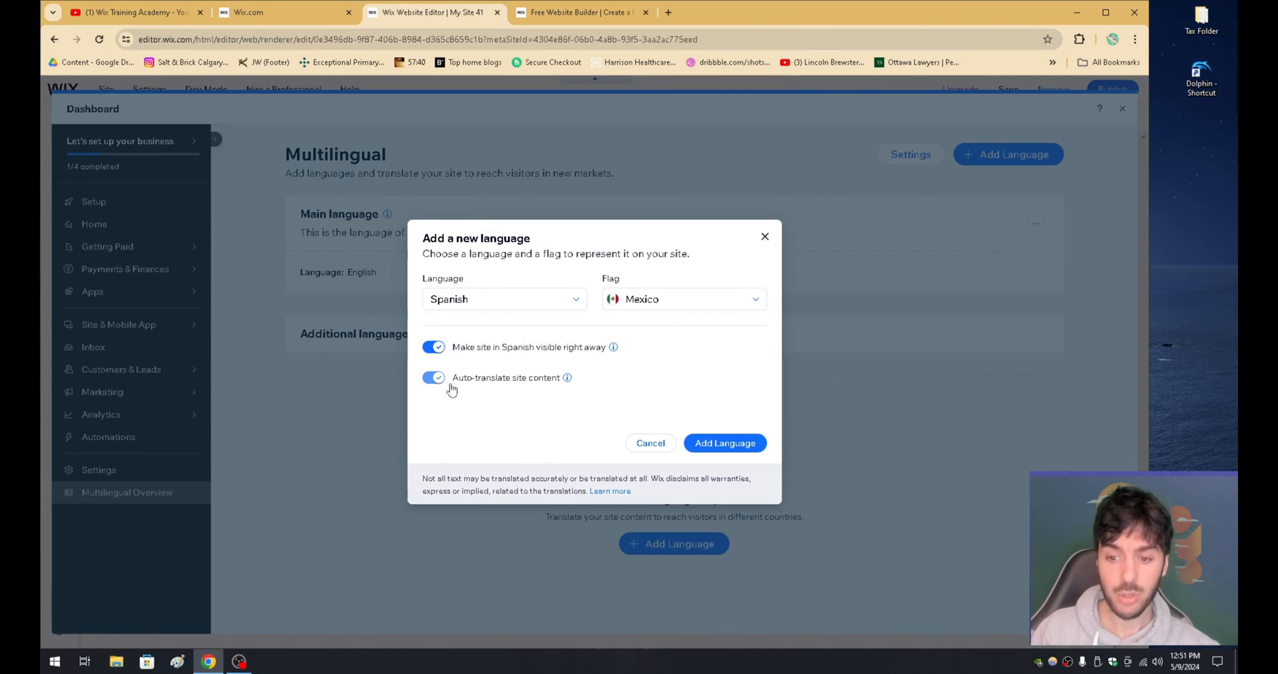
click(724, 442)
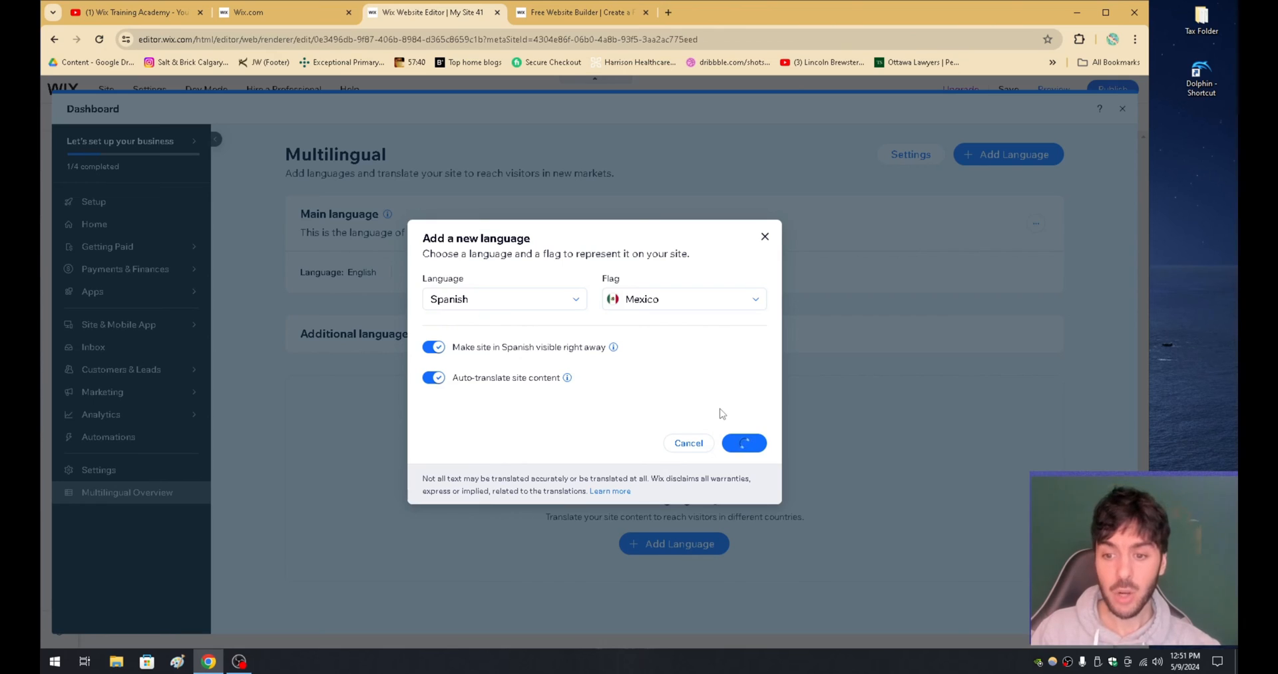
click(743, 442)
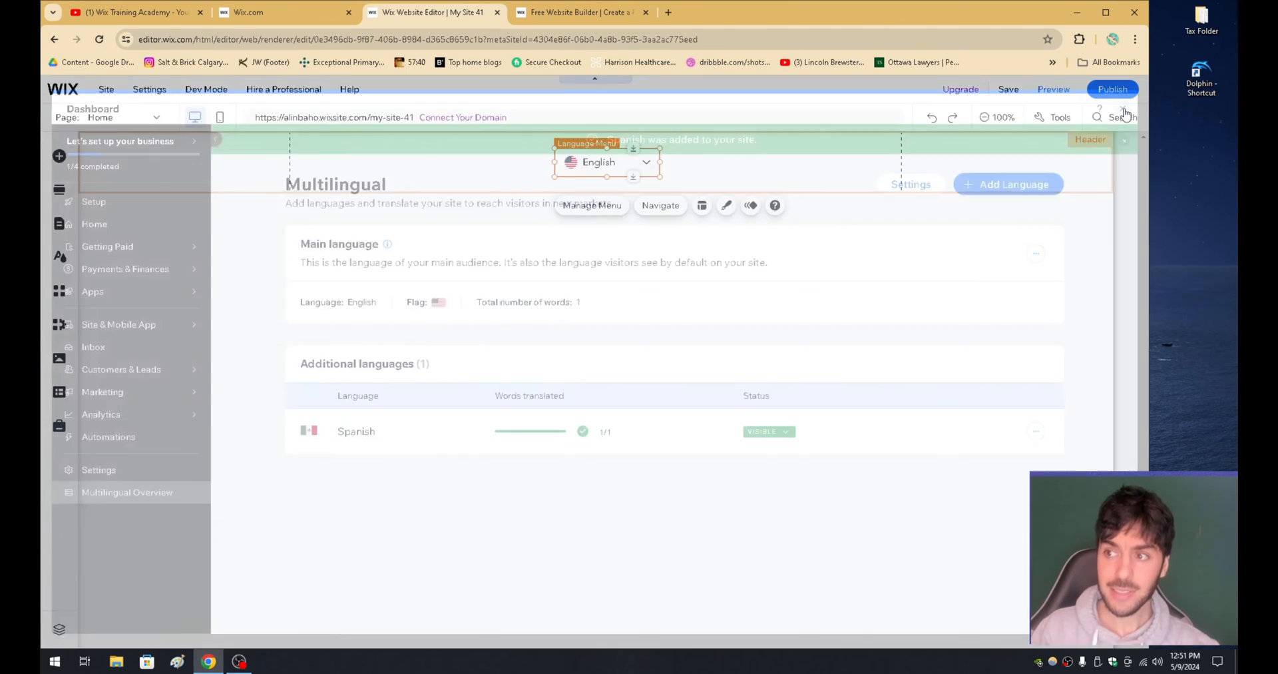
- Preview the site and switch its language menu to Español
click(1053, 90)
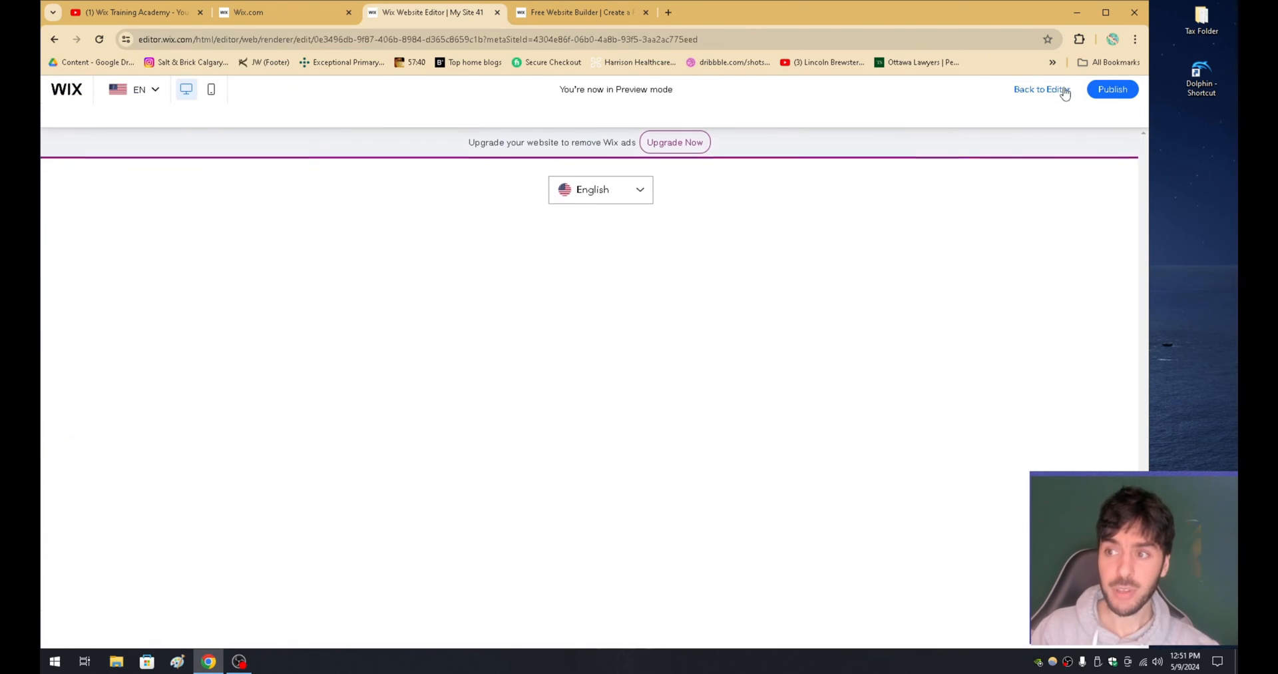
click(600, 190)
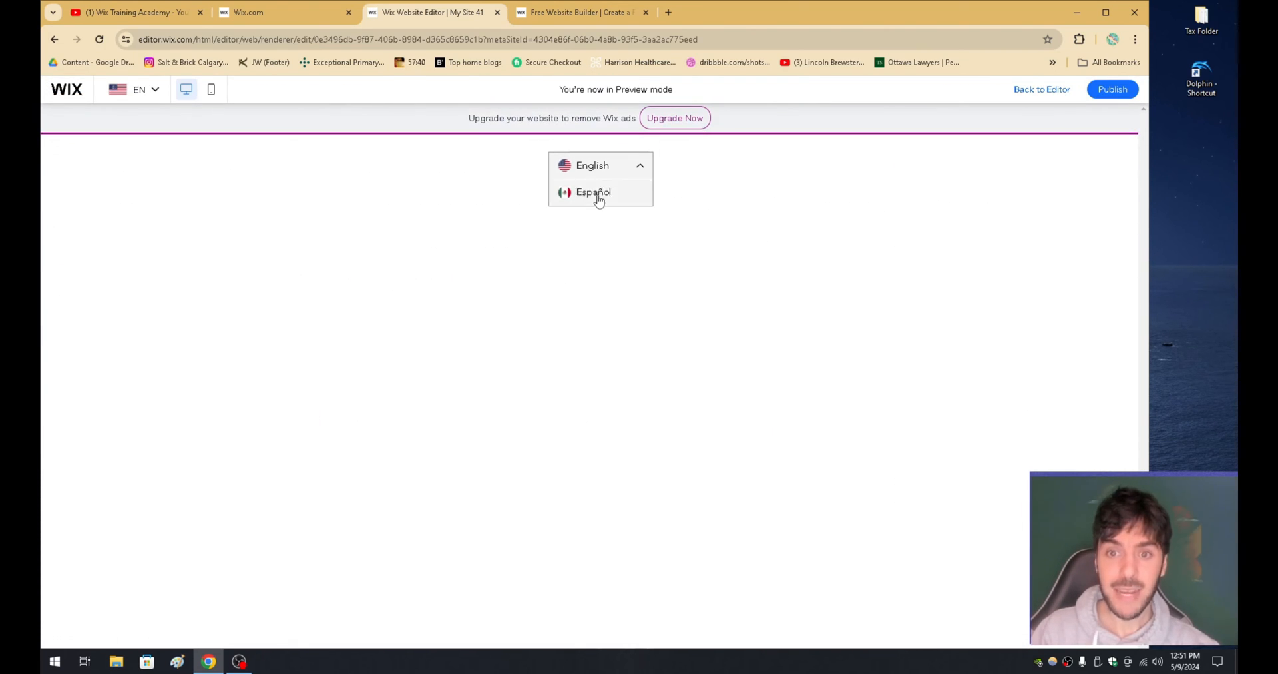
click(594, 192)
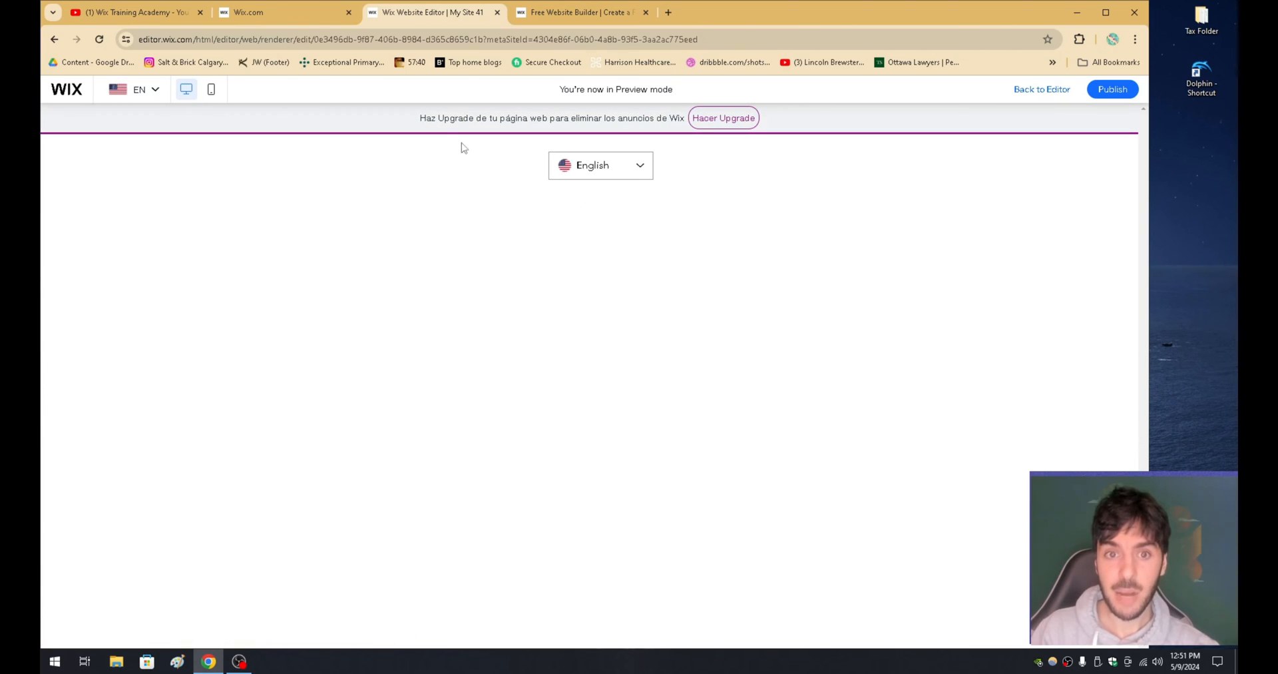
click(599, 165)
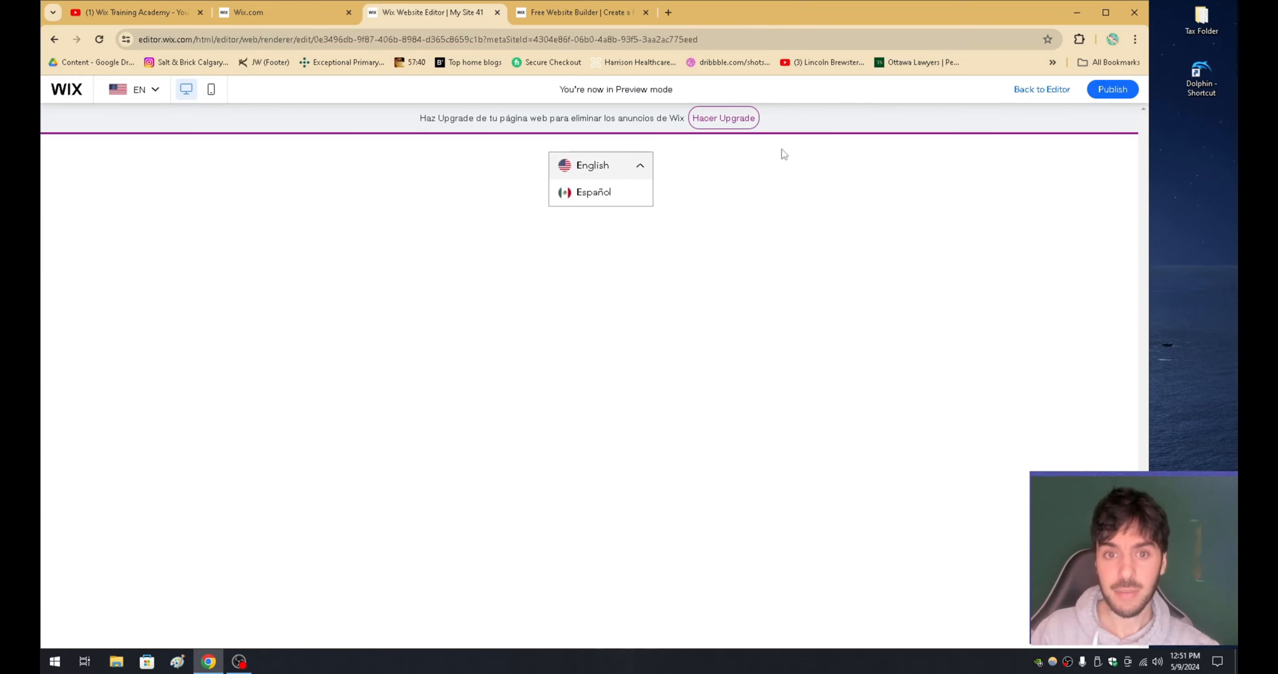
- Return to editing, preview in Spanish again, and refresh the page for the latest version
click(1041, 89)
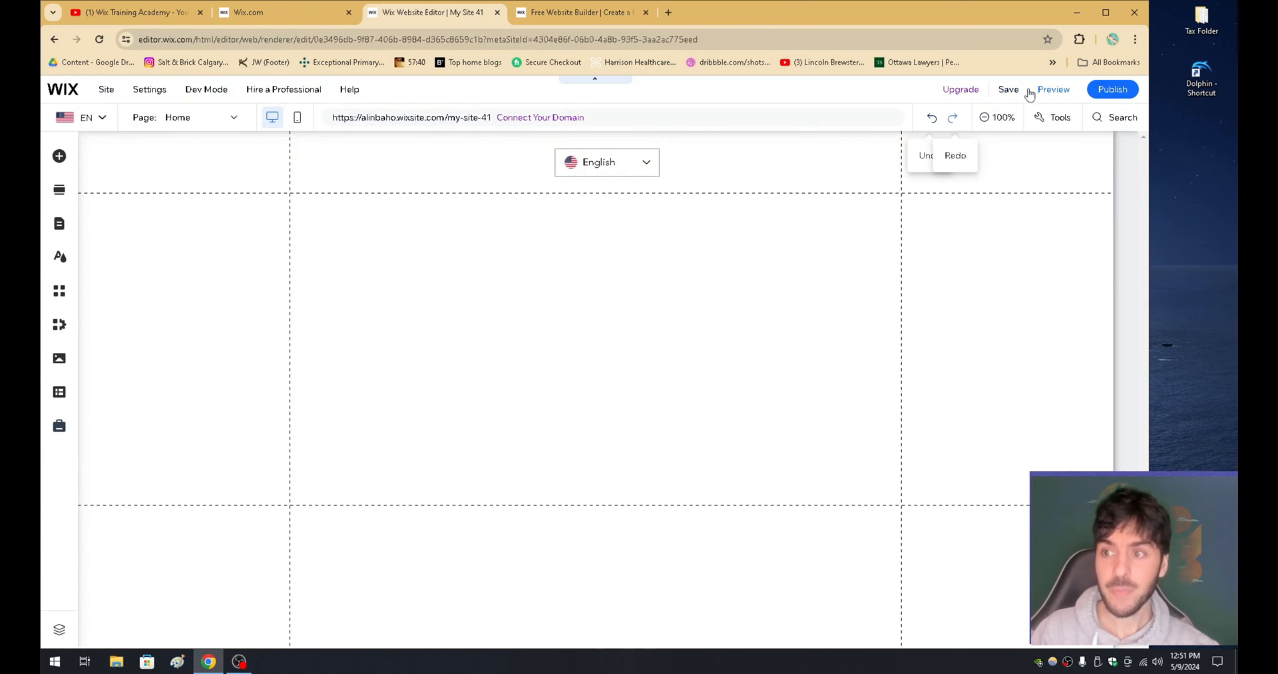
click(1053, 89)
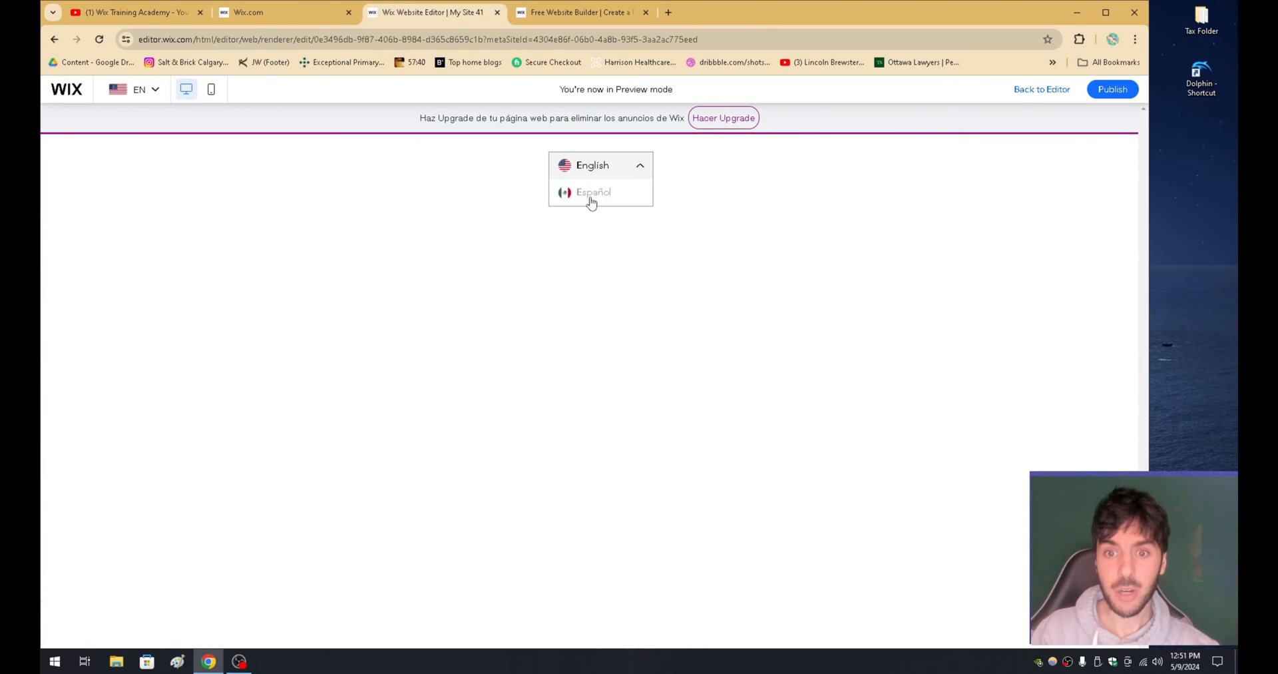
click(593, 191)
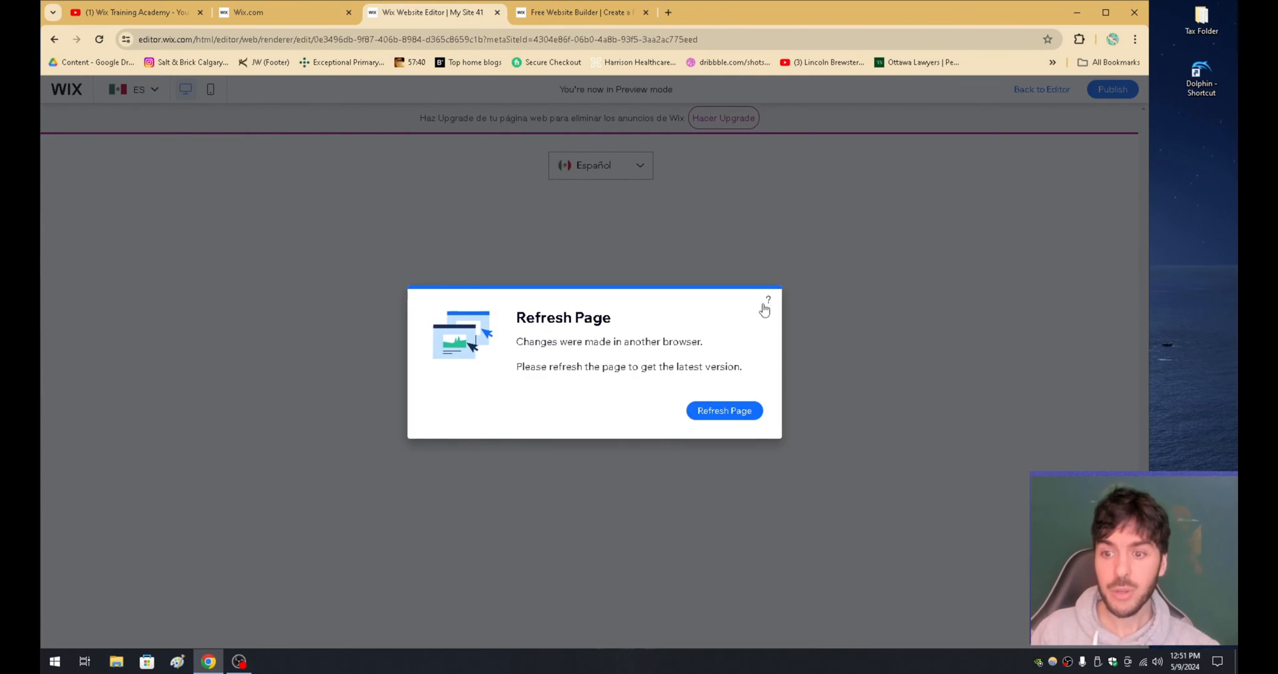
click(723, 410)
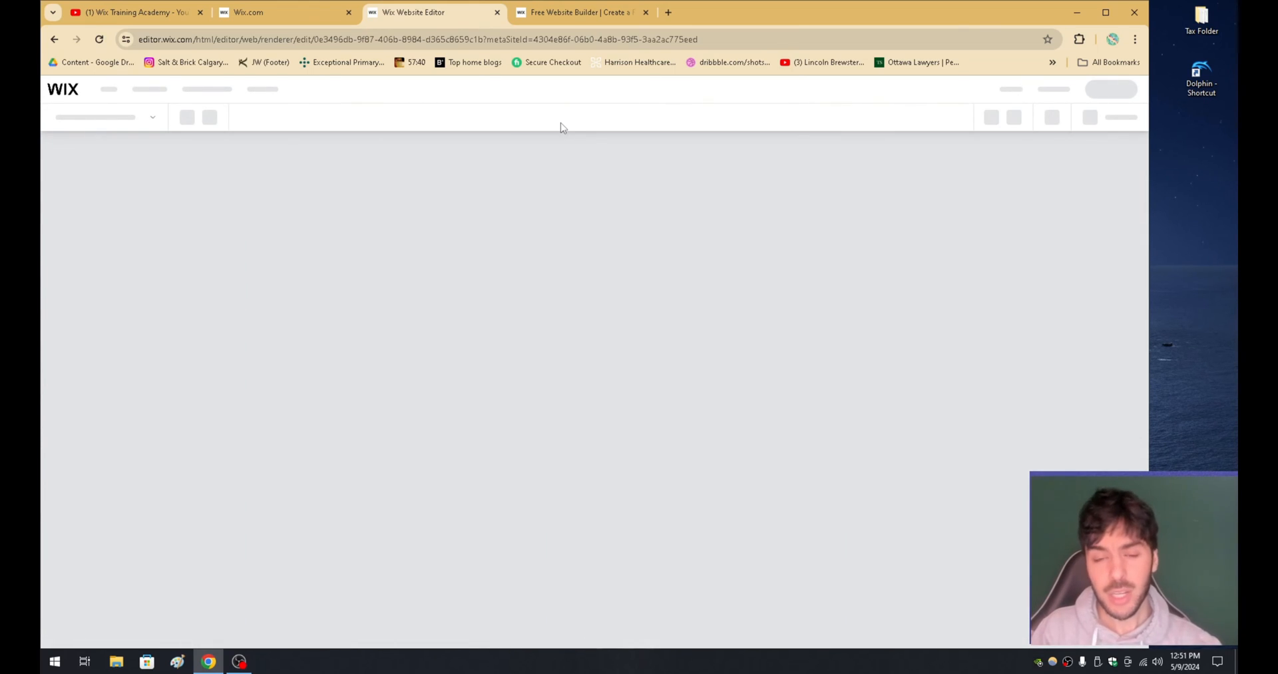
- Reload the dashboard, open the Multilingual Overview, and open the Spanish translations
right_click(560, 128)
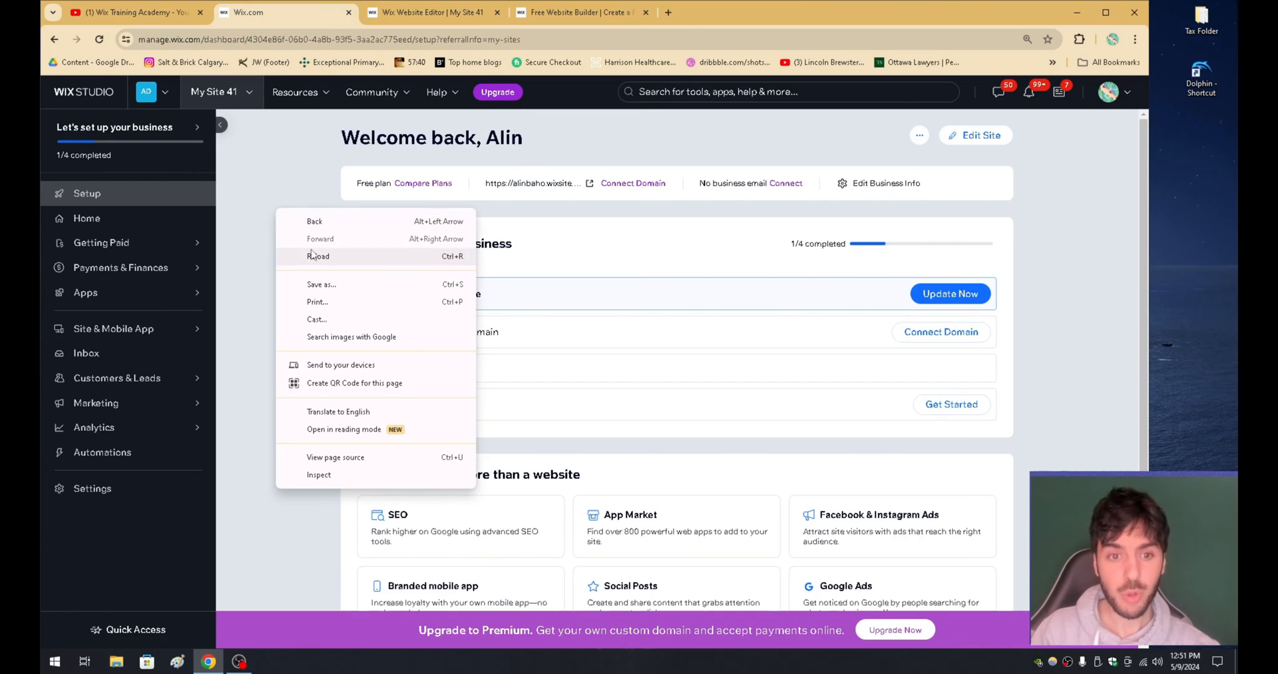
click(318, 255)
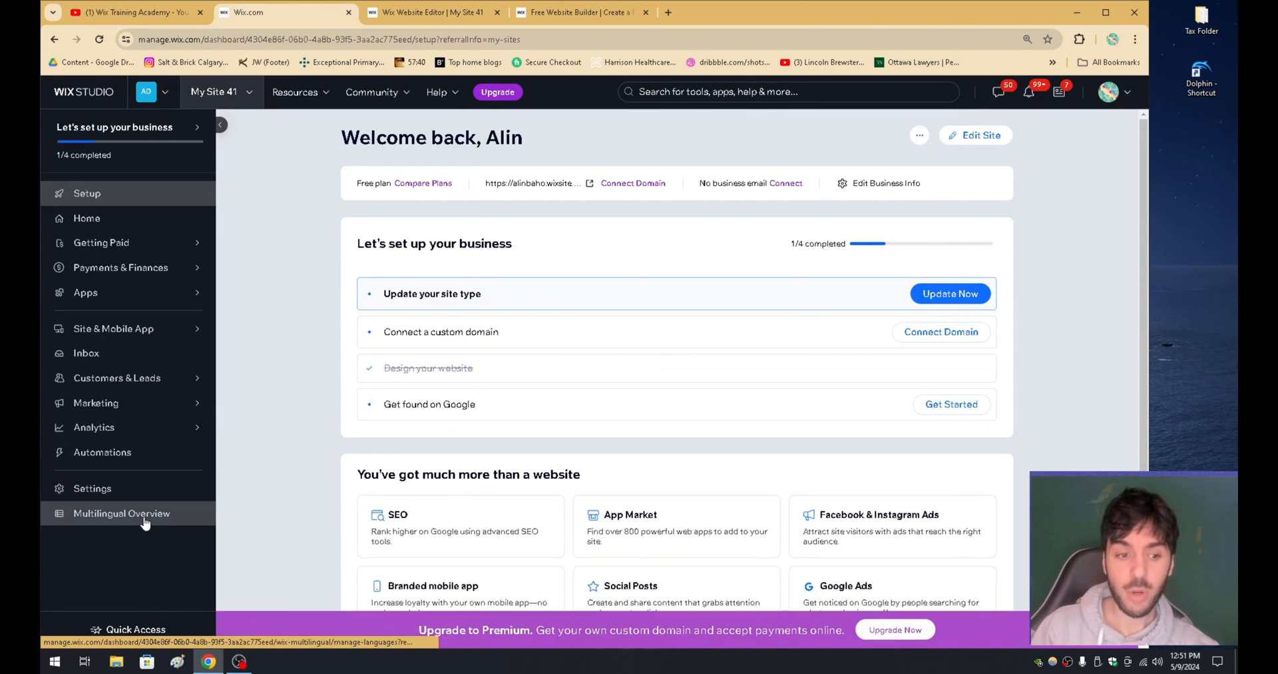
click(121, 513)
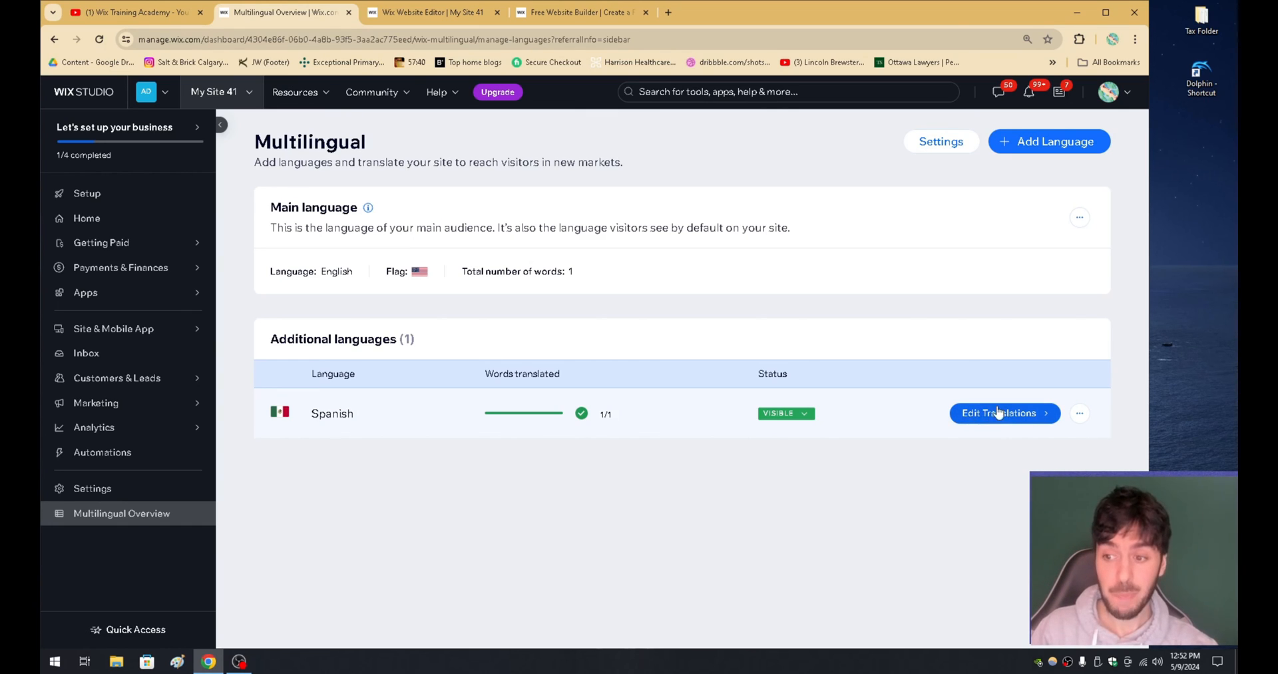
click(1005, 413)
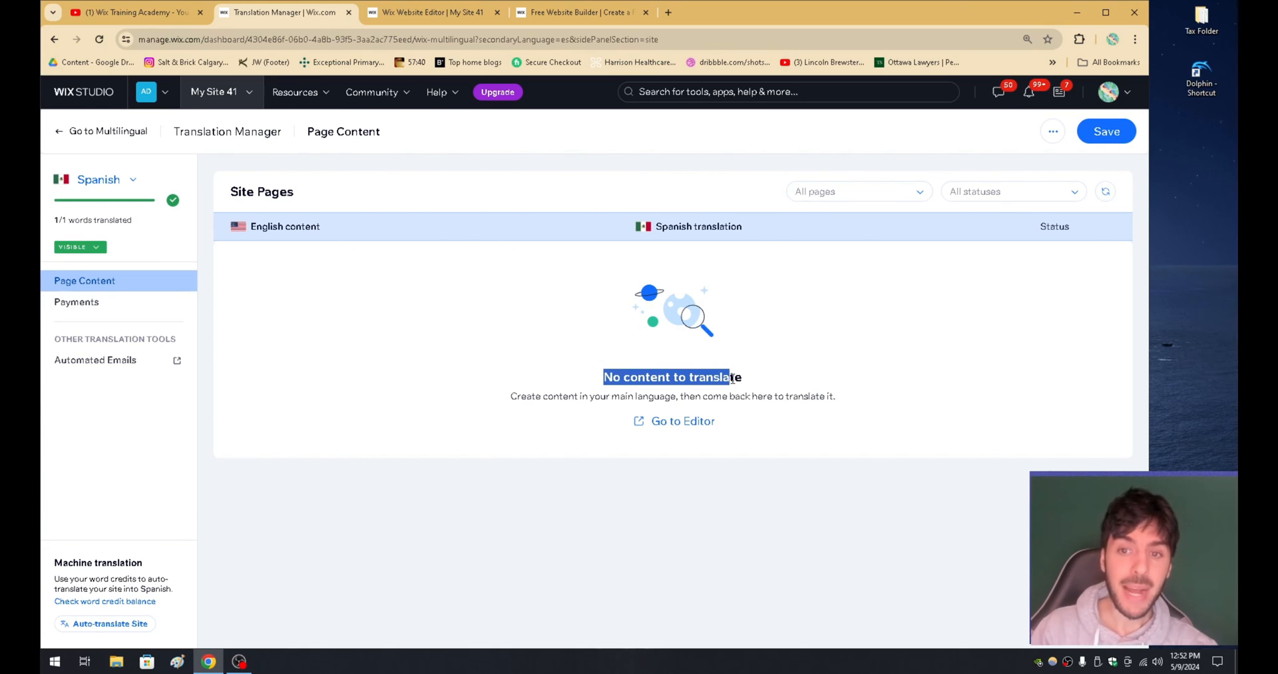
- Click the top bar of the Spanish Translation Manager, which still shows nothing to translate
click(432, 12)
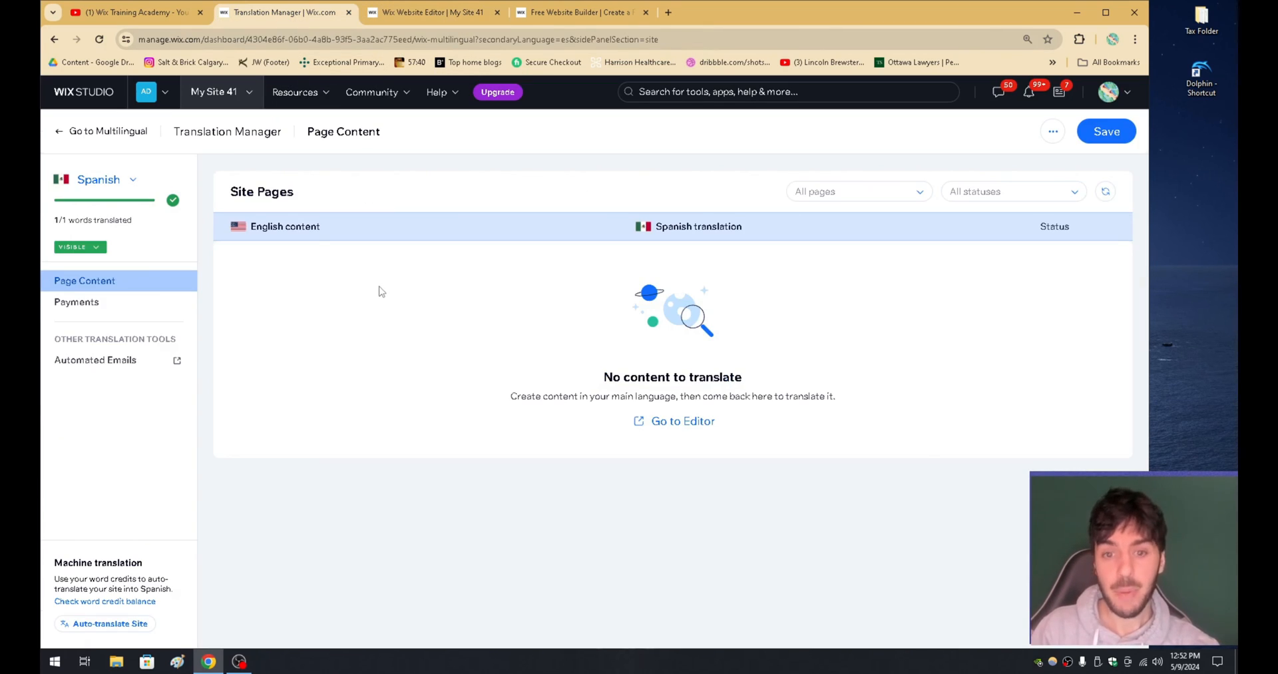
mouse_move(388, 289)
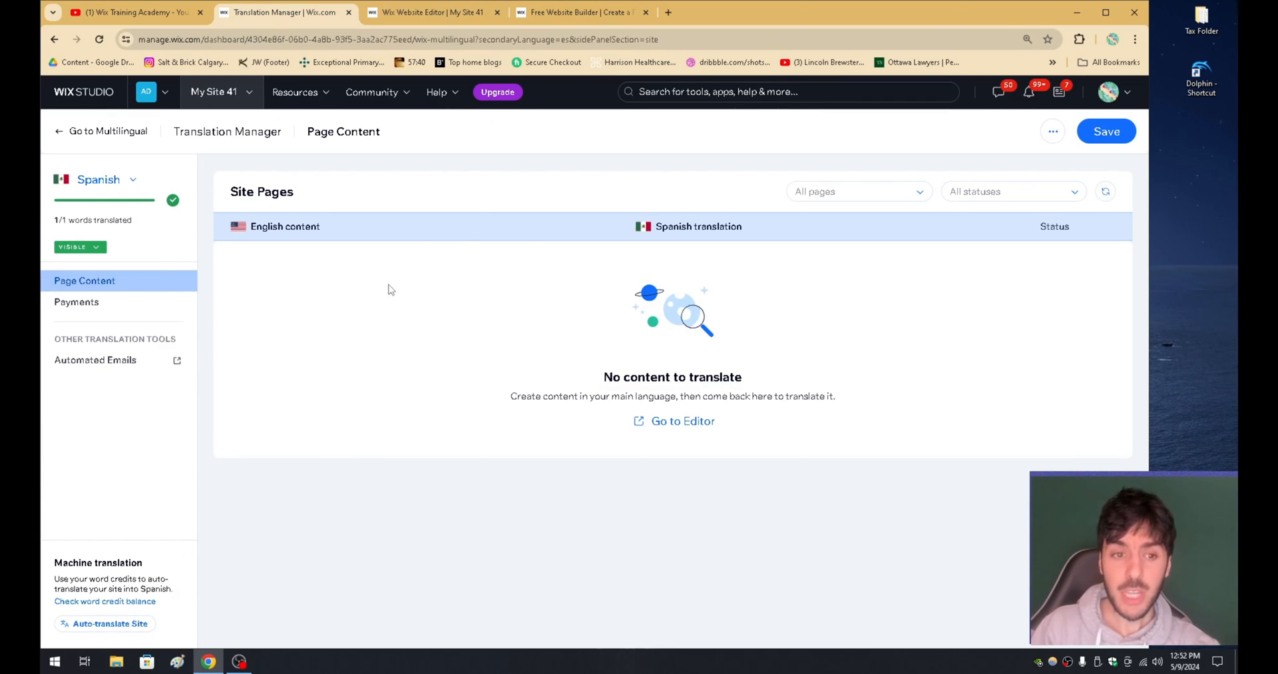
mouse_move(708, 311)
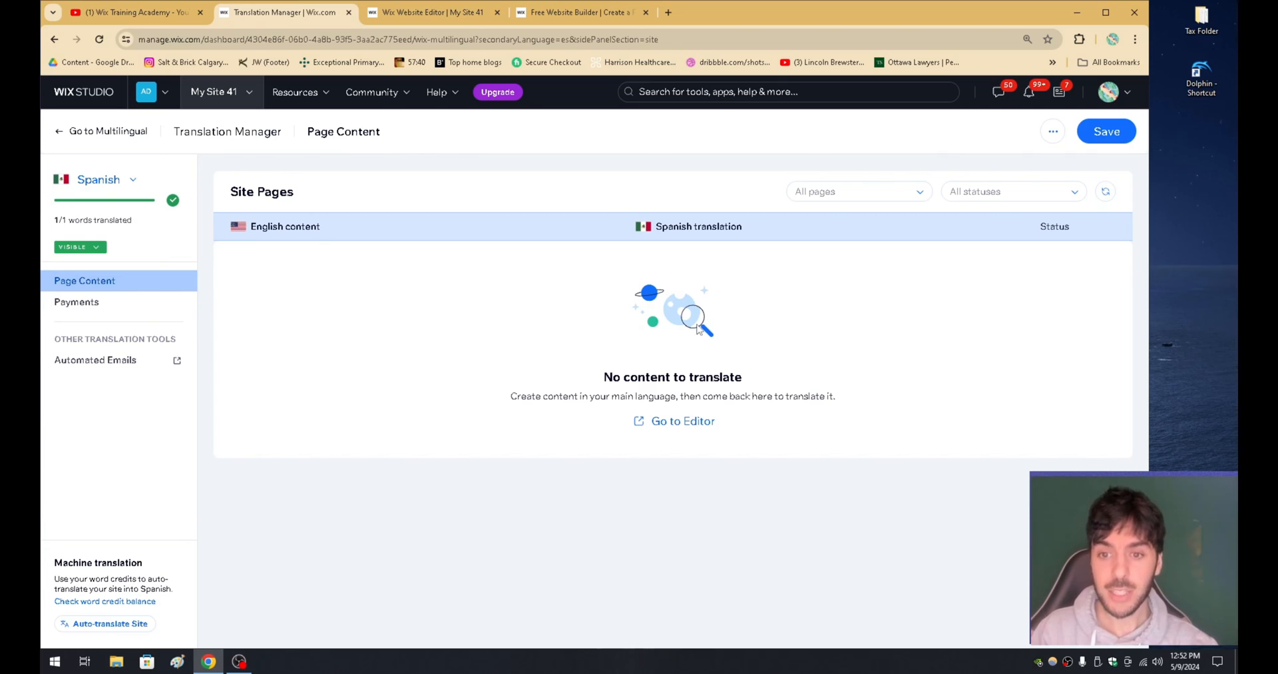
mouse_move(719, 346)
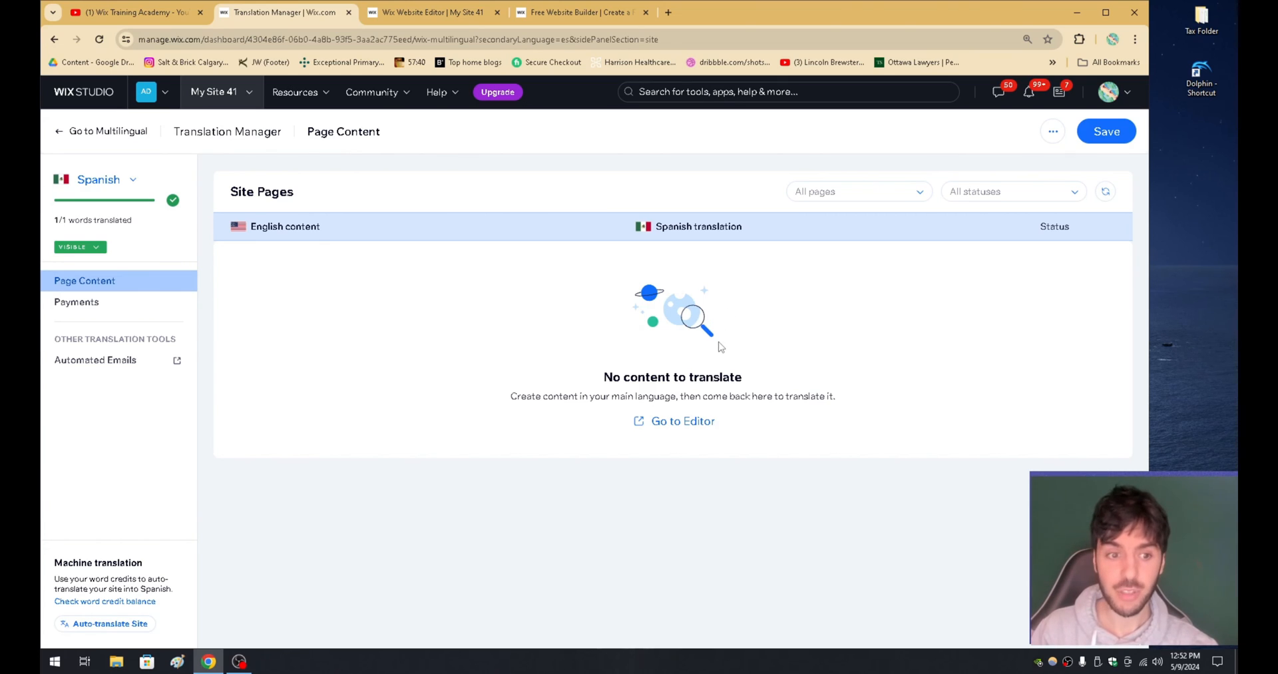
mouse_move(94, 135)
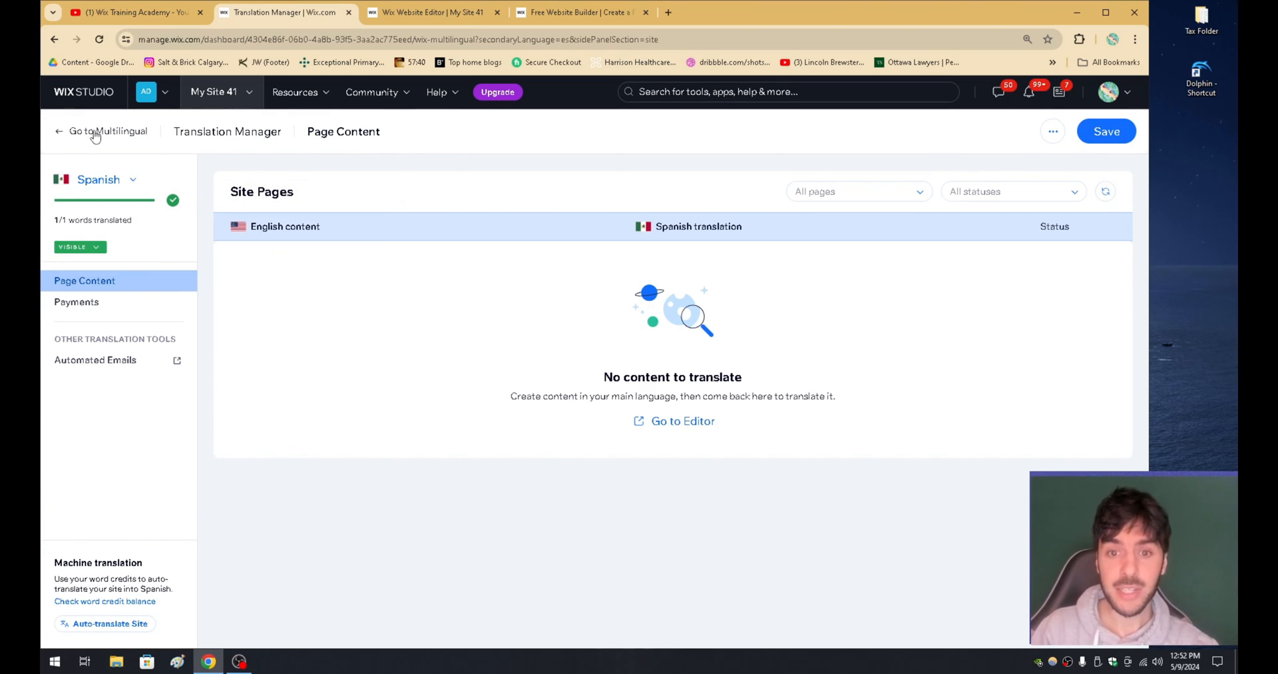
- Add French with a Canada flag as a visible, auto-translated language next to Spanish
click(107, 131)
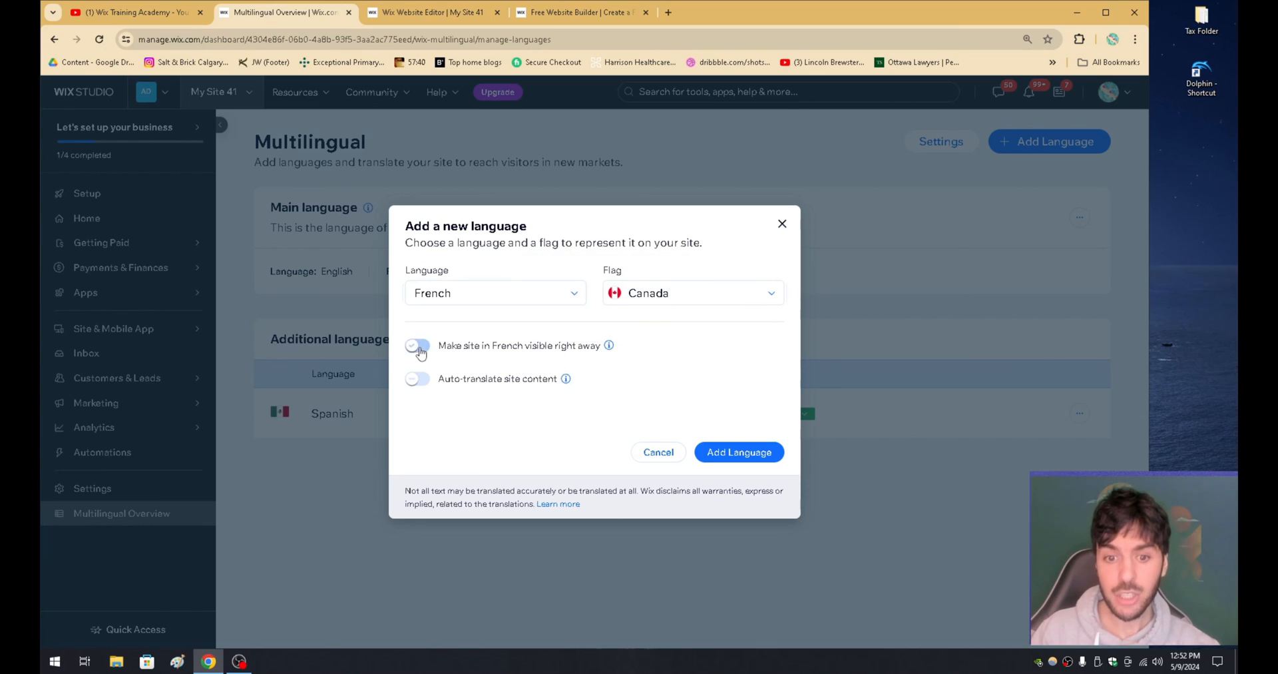
click(417, 345)
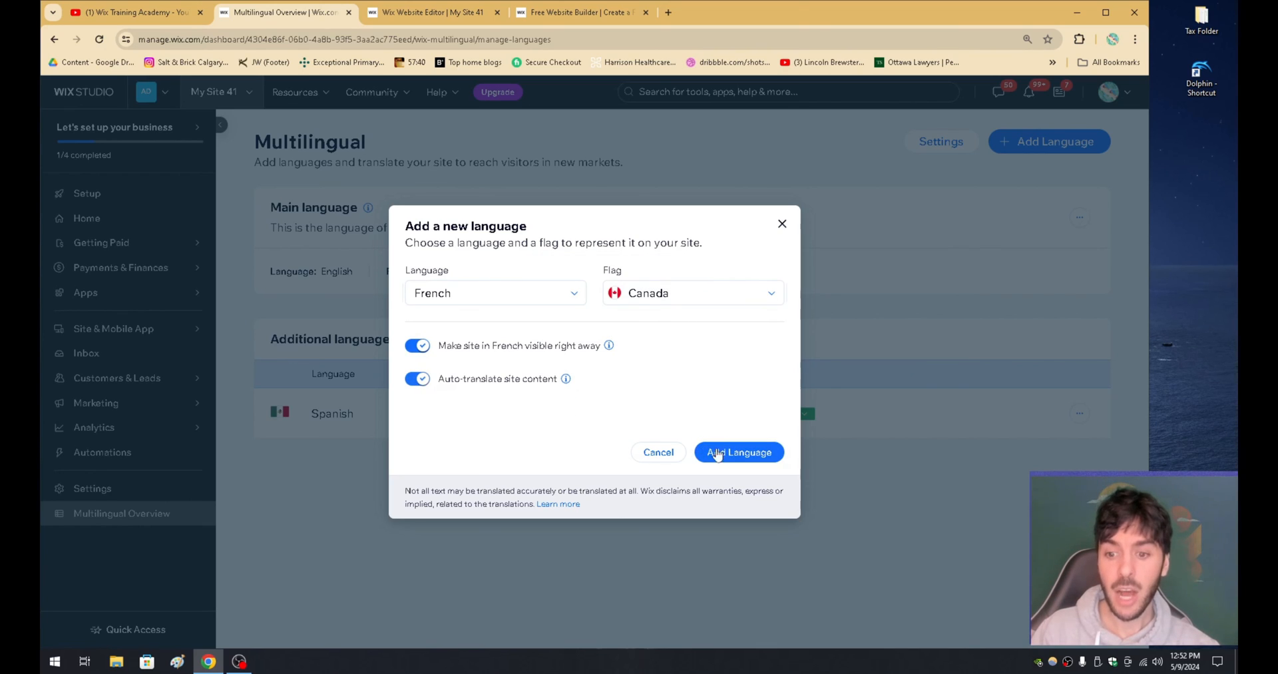
click(737, 452)
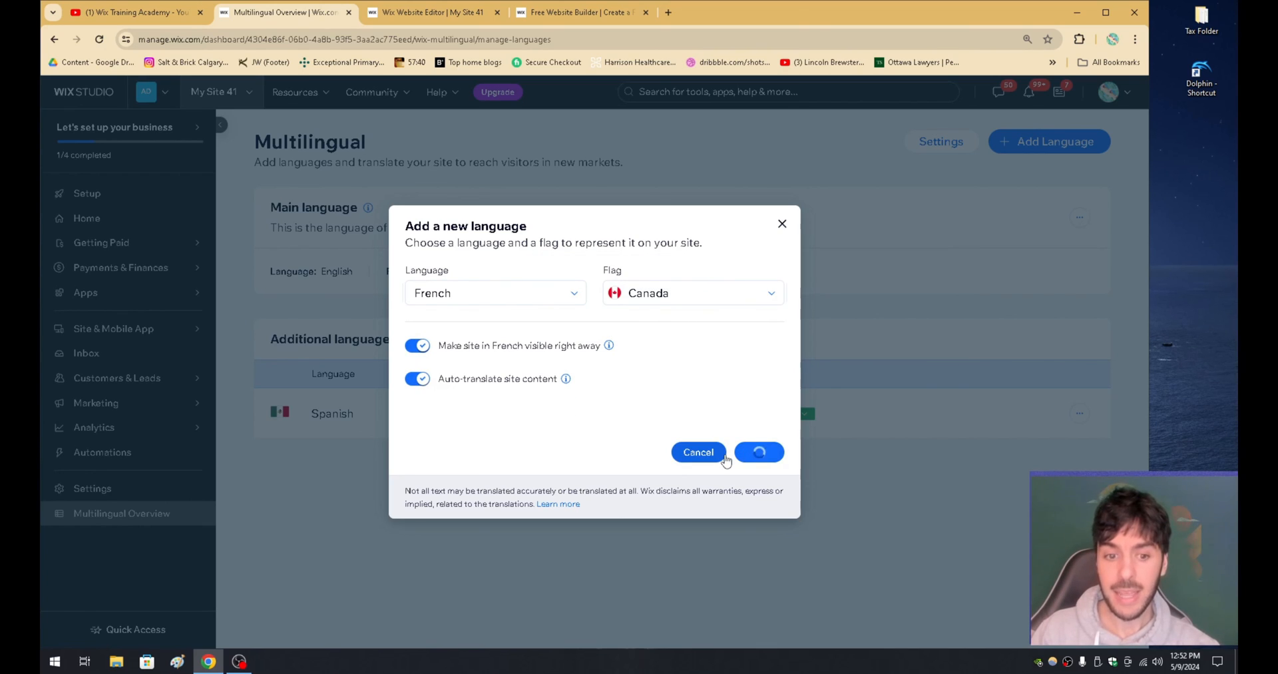
click(758, 452)
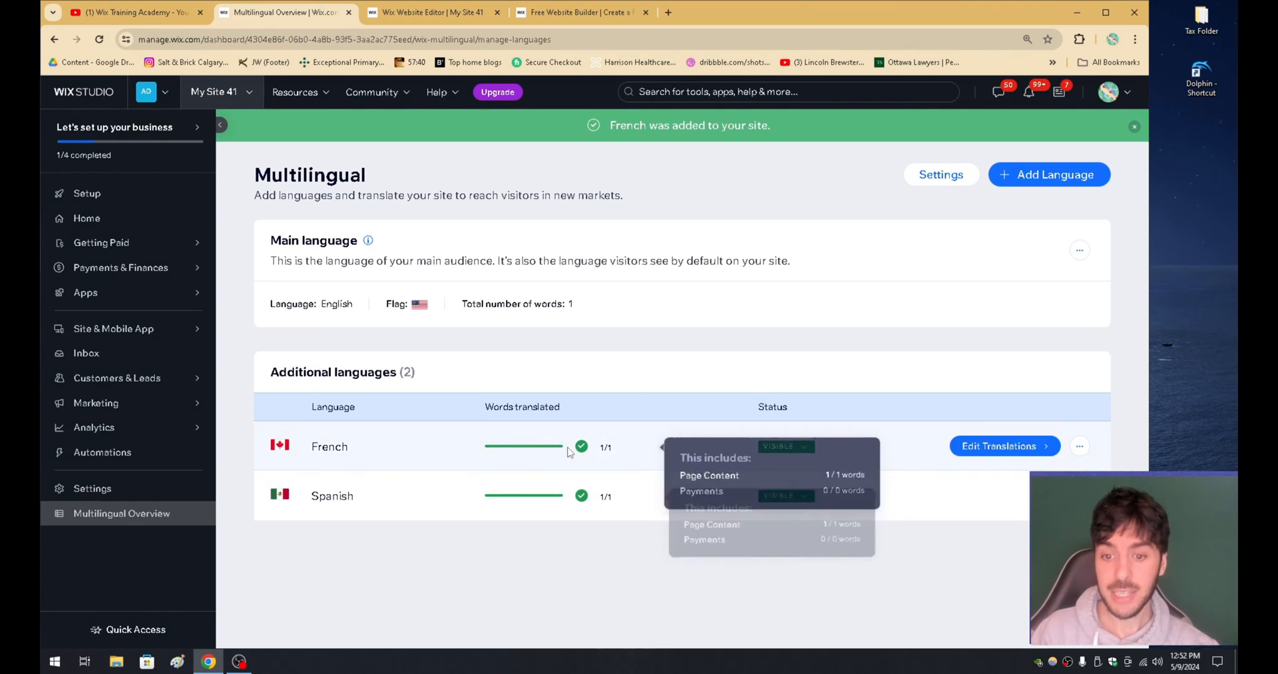
- Exit preview and refresh the editor, then return to the French/Spanish multilingual overview
click(432, 12)
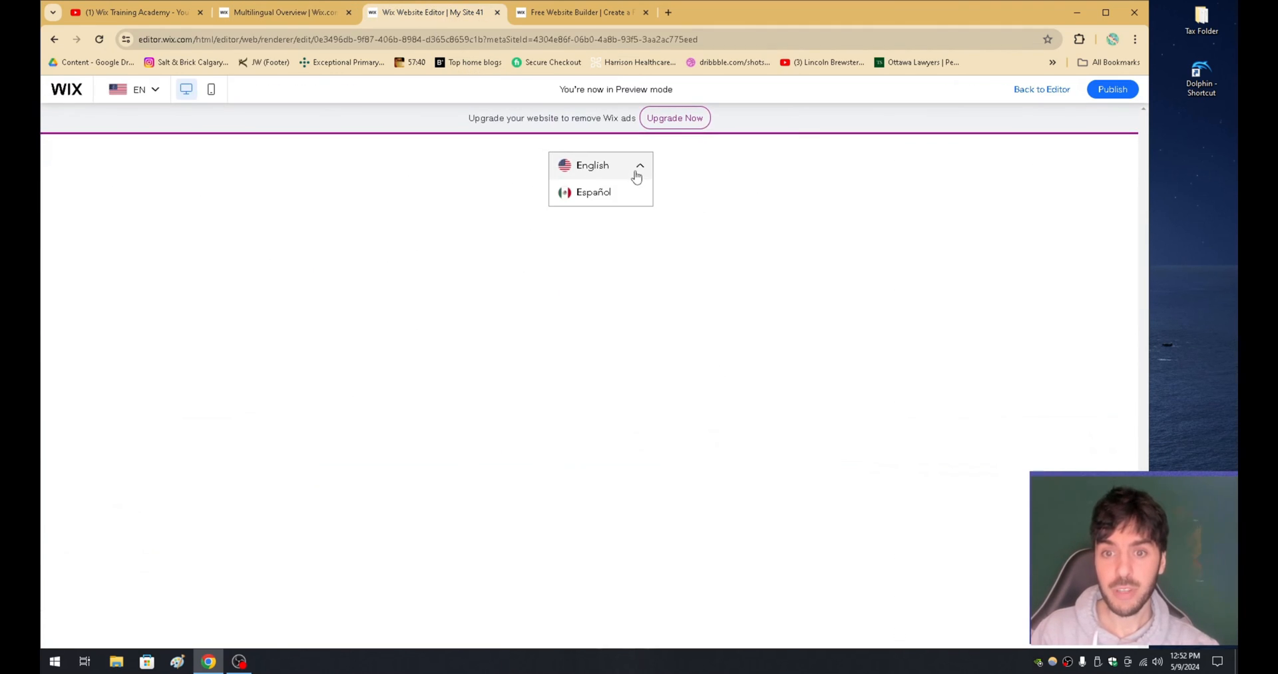
click(1042, 89)
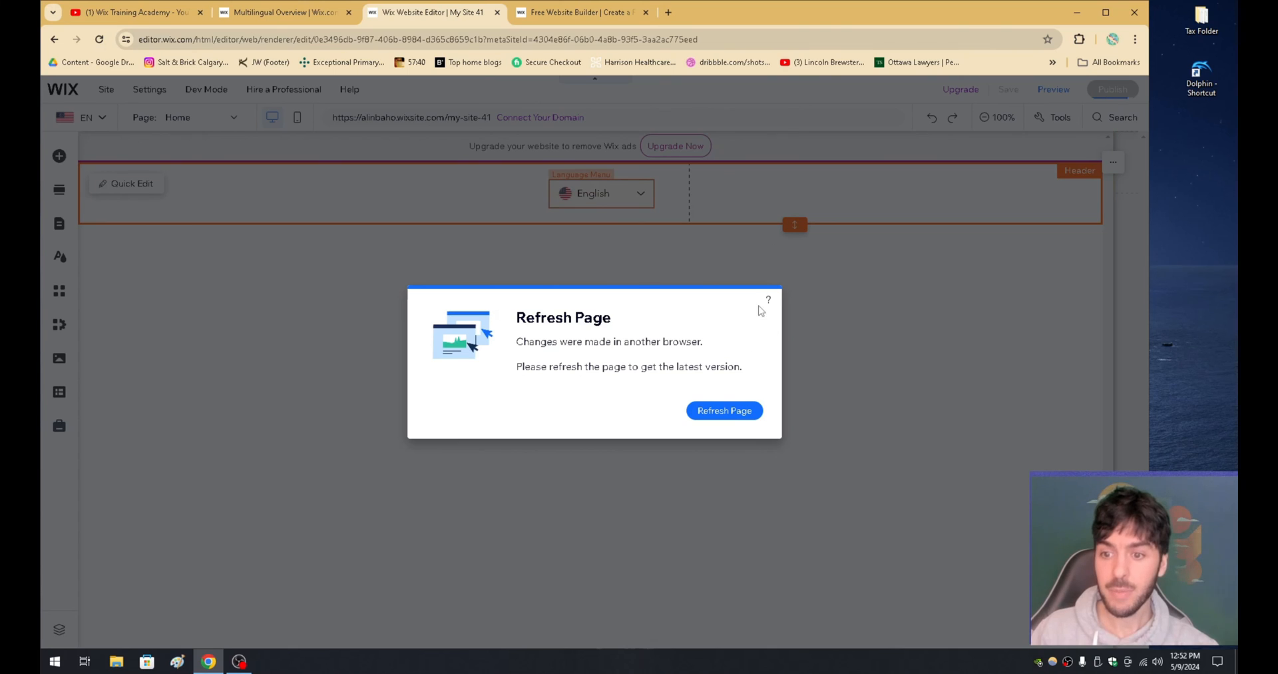
click(724, 410)
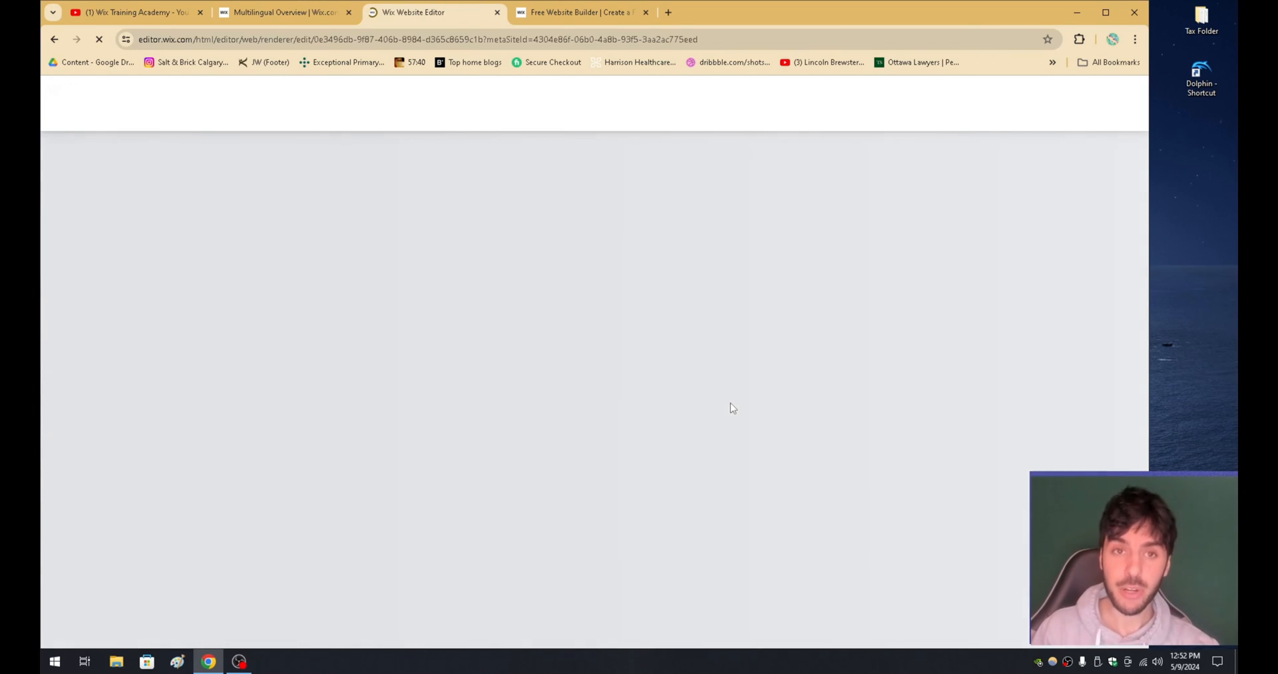
click(281, 12)
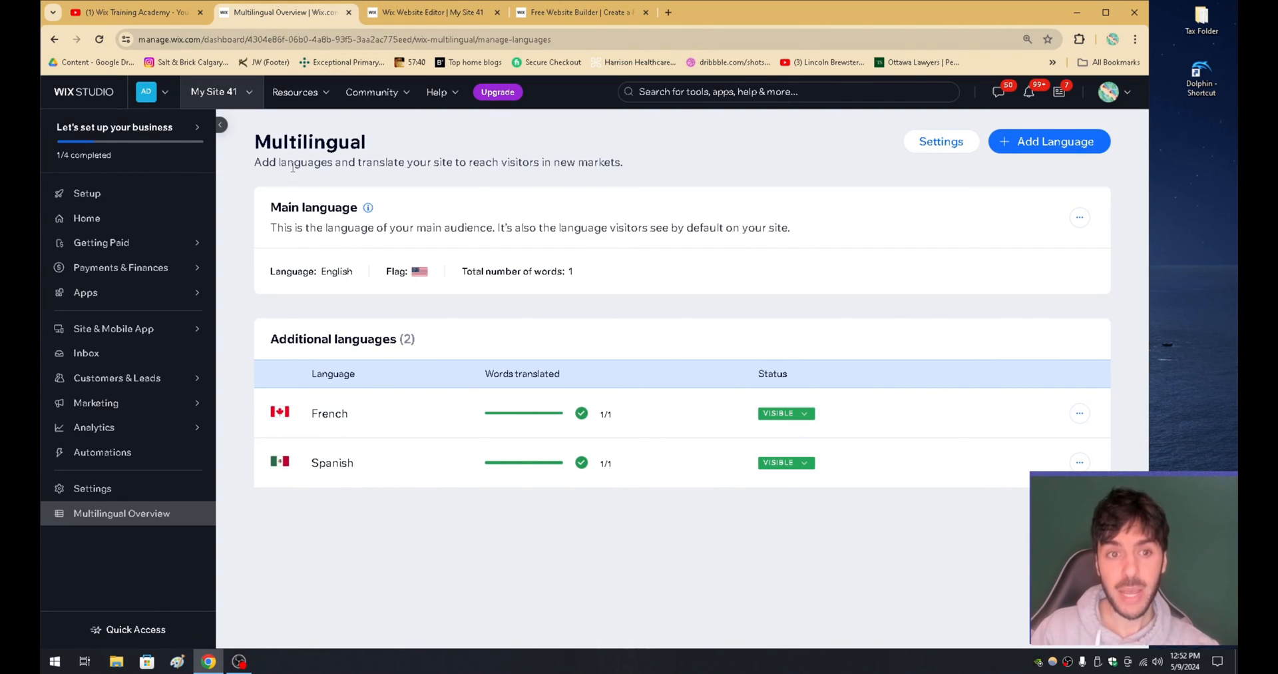
- Switch to the editor tab showing the site preview with the English language menu
click(432, 12)
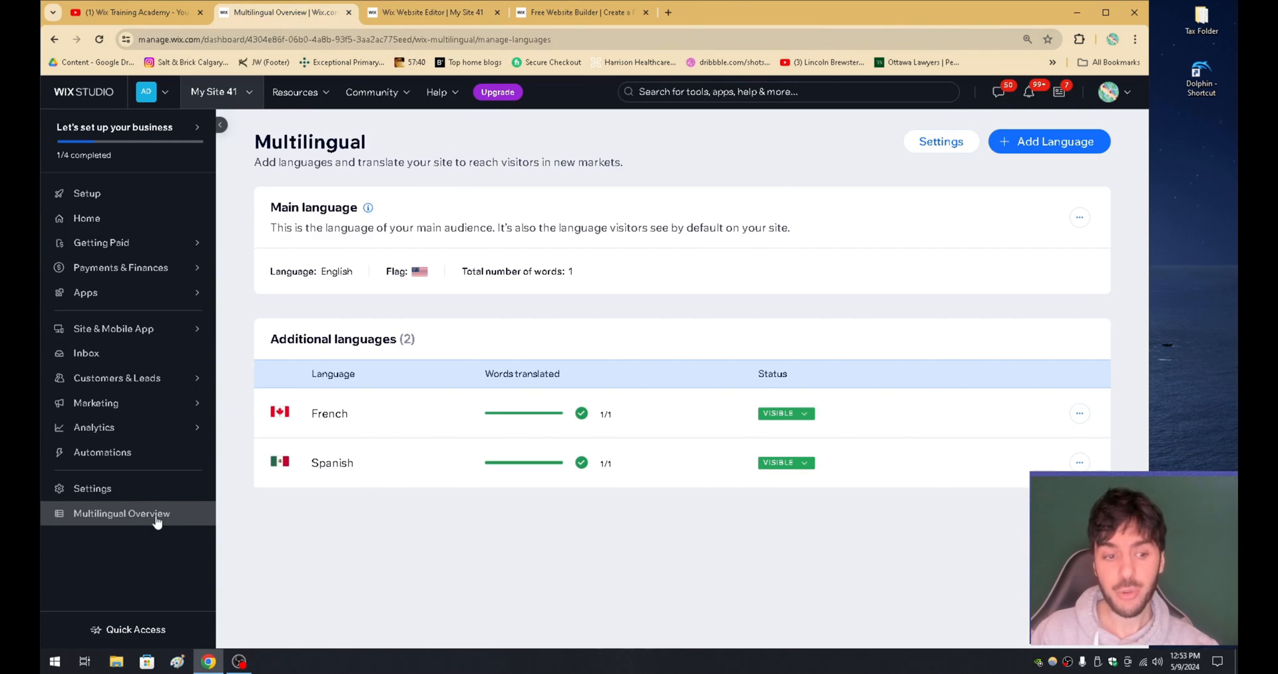
mouse_move(151, 522)
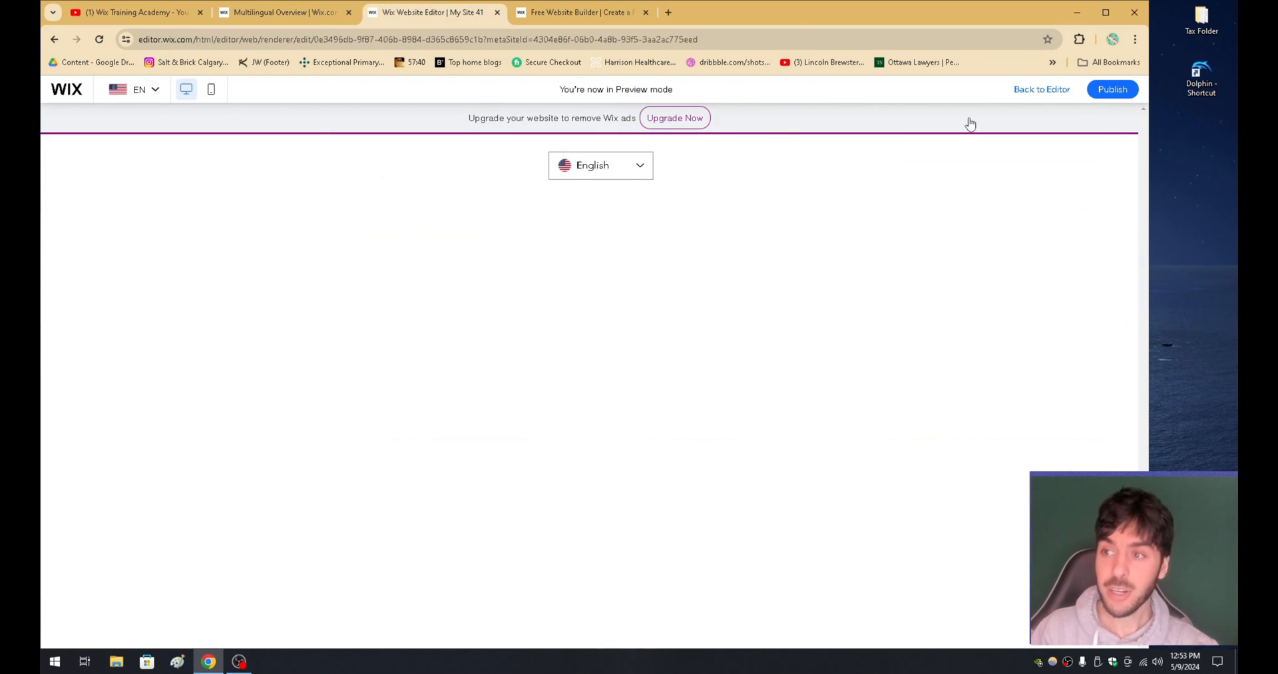
- Exit preview, search the editor for 'language', and check the site languages in the dashboard
click(1041, 89)
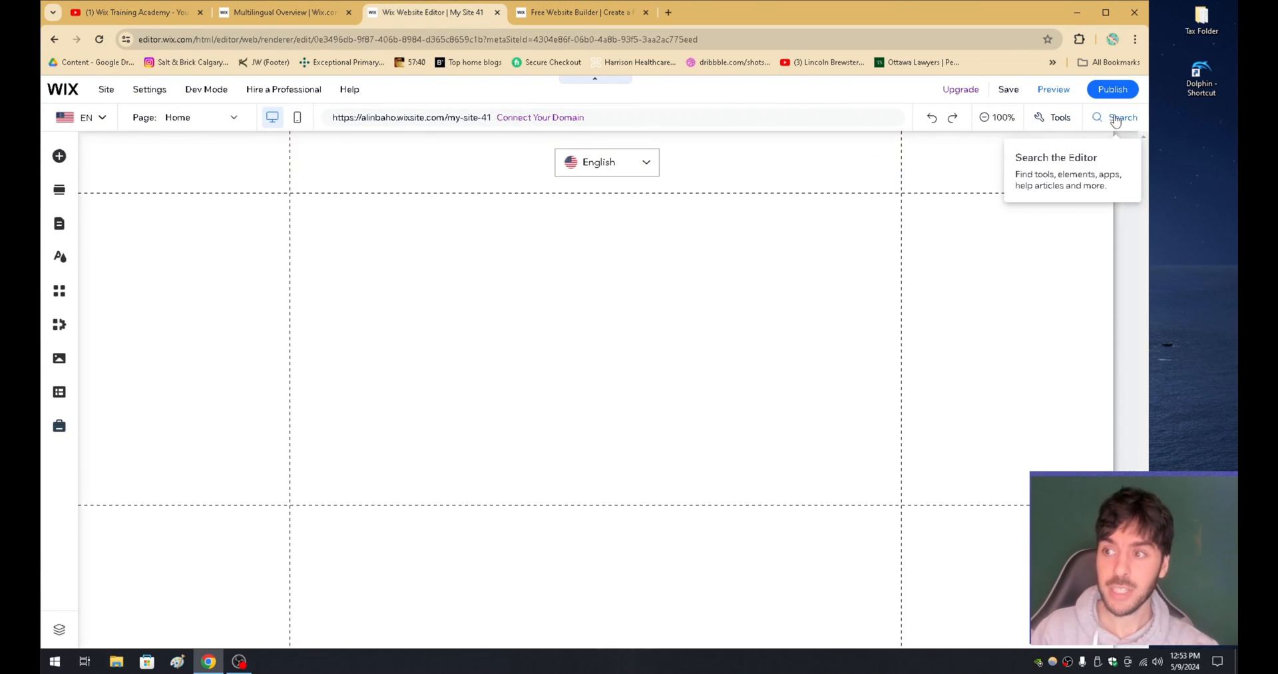
text(language)
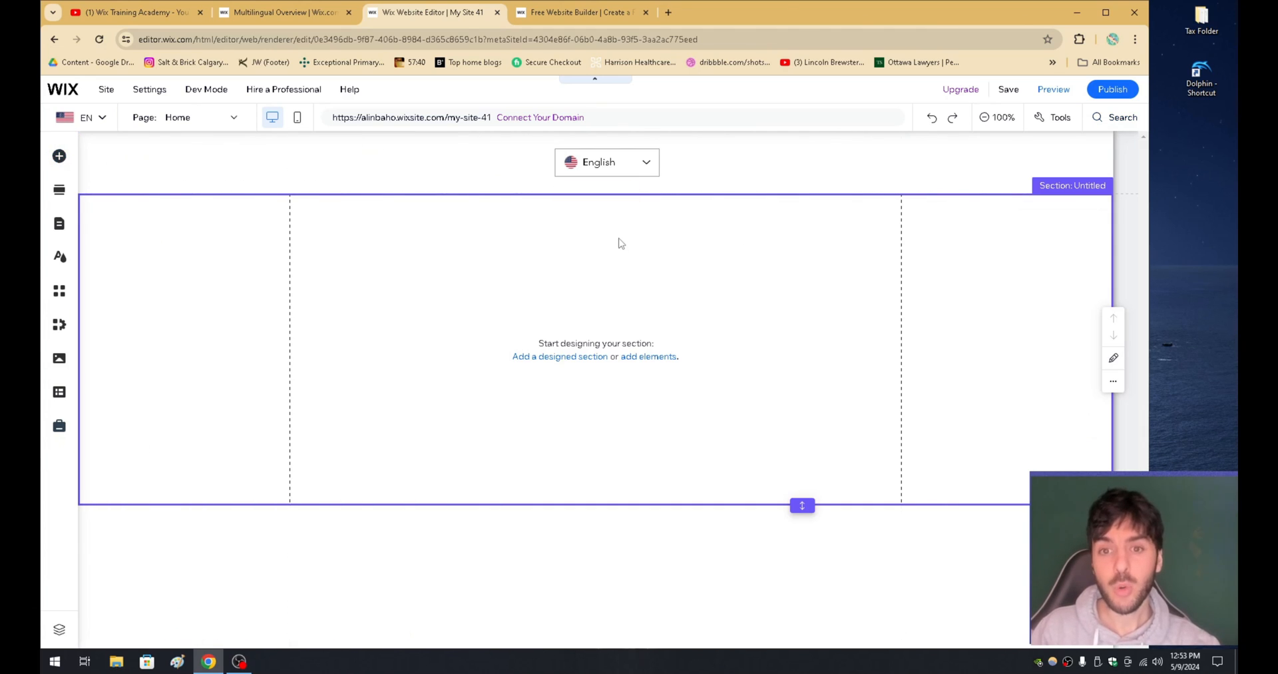
click(280, 11)
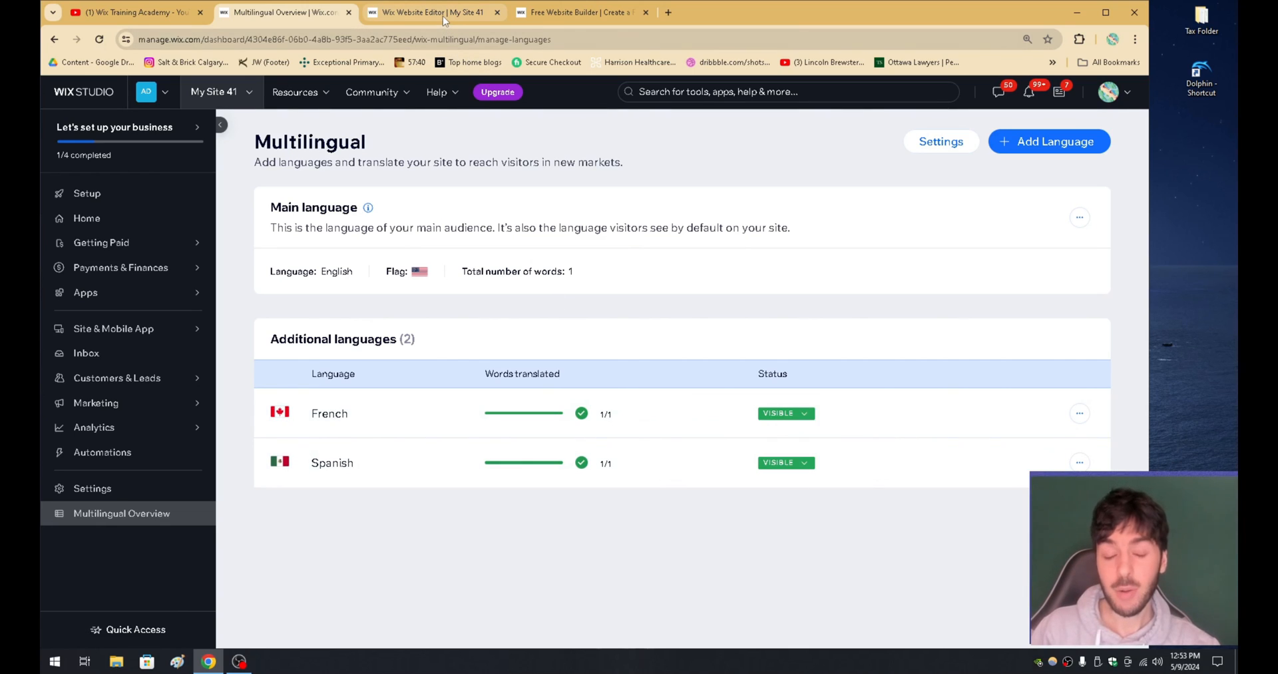
click(432, 12)
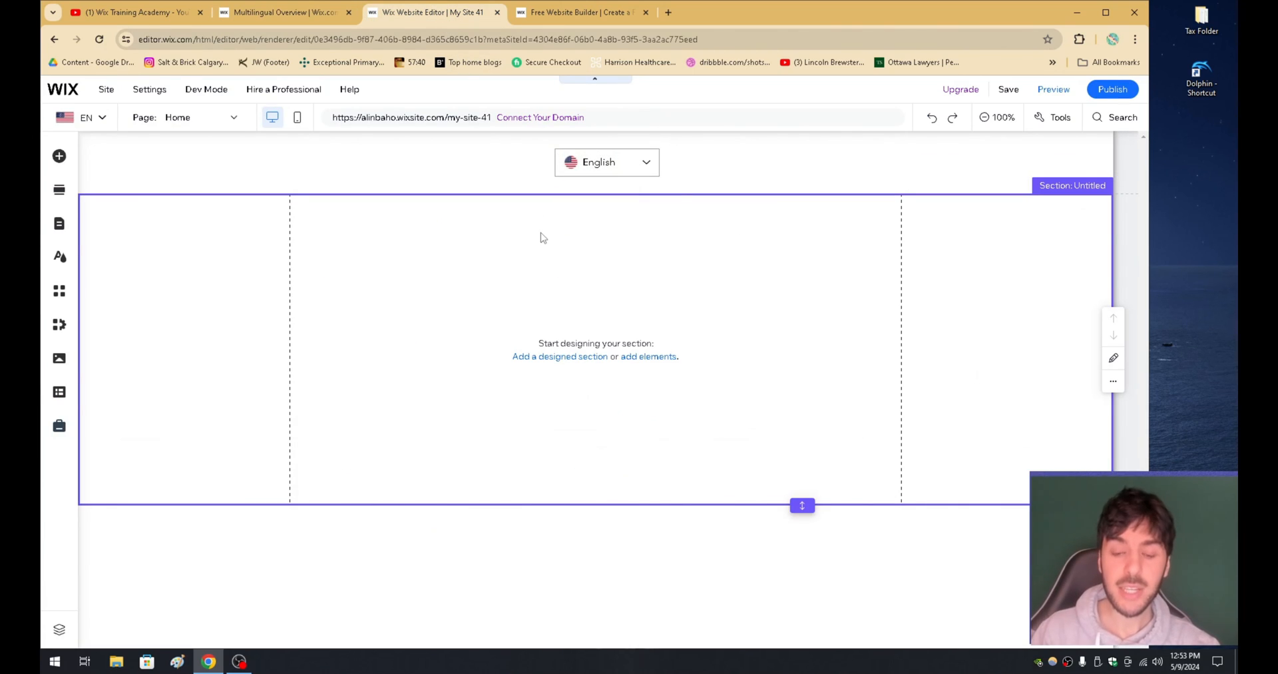